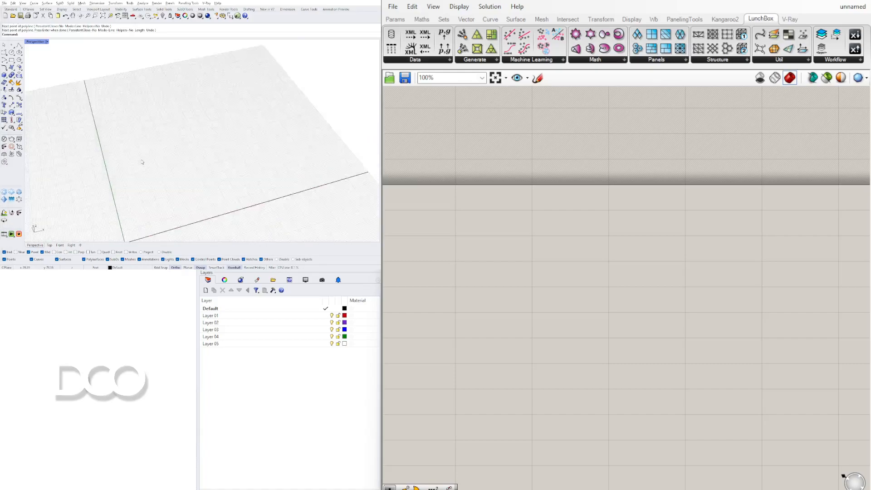
# Set the document's distance display to Feet & Inches in Document Properties > Units.
pyautogui.click(189, 67)
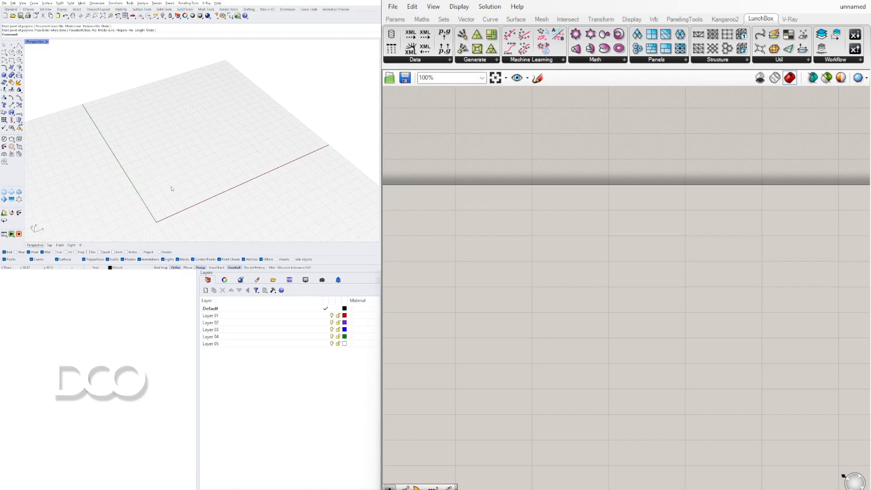
pyautogui.moveTo(223, 223)
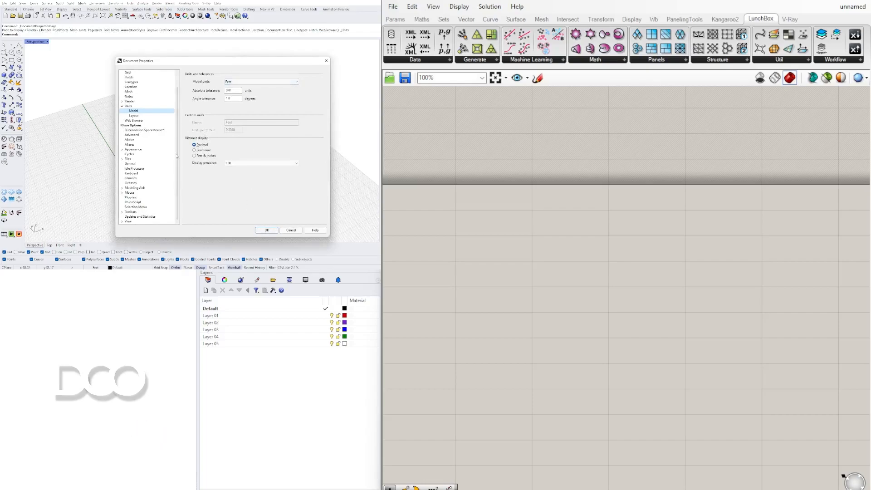
pyautogui.click(194, 156)
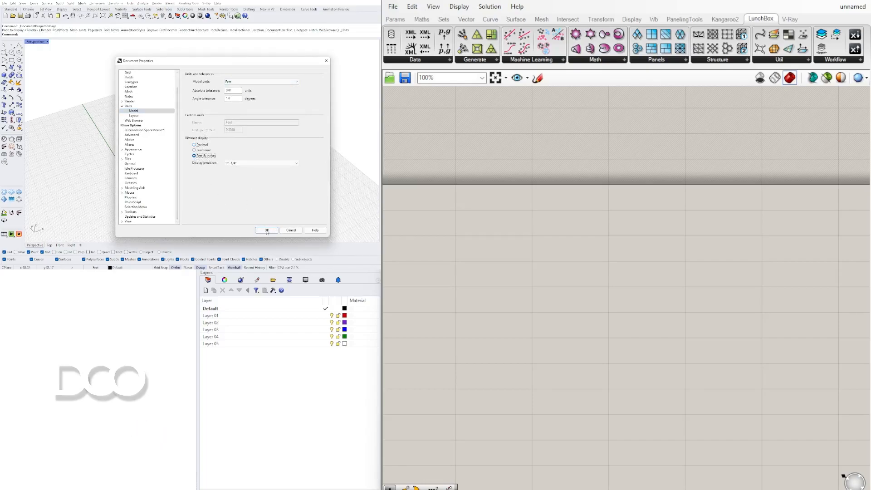
pyautogui.click(266, 230)
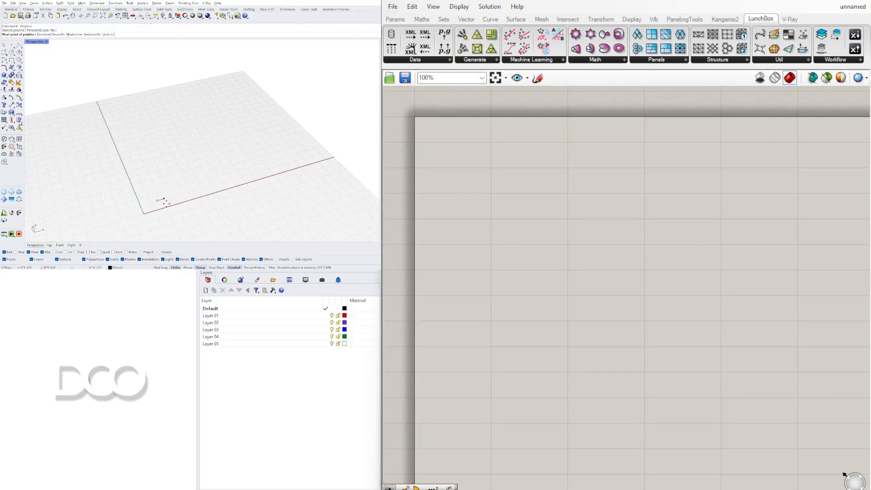
# Trace the L-shaped footprint as a closed polyline in the Perspective view.
pyautogui.click(199, 189)
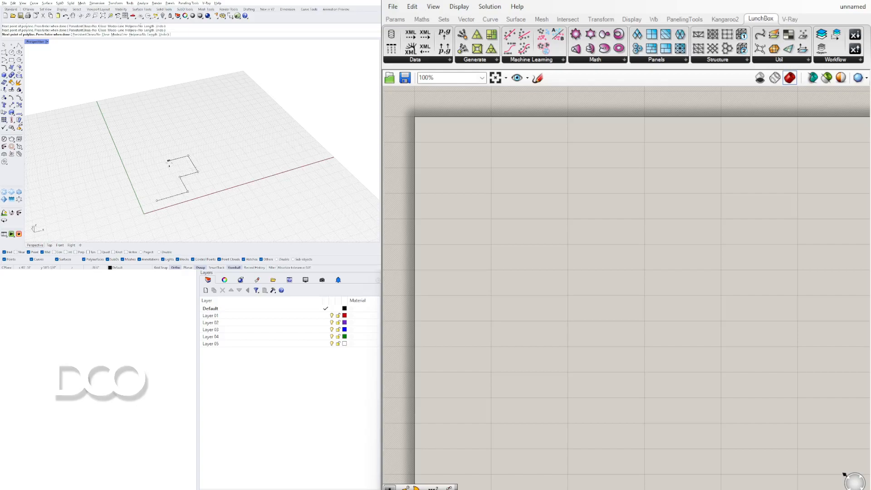
pyautogui.click(134, 180)
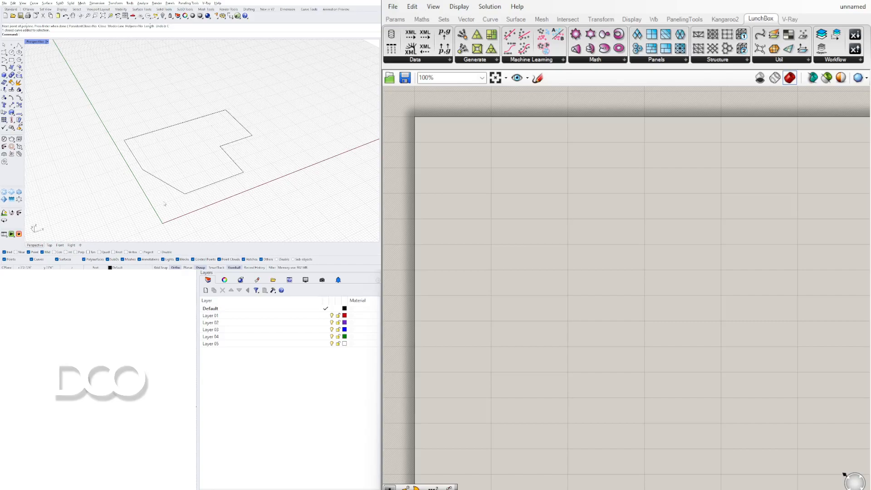
pyautogui.moveTo(166, 155)
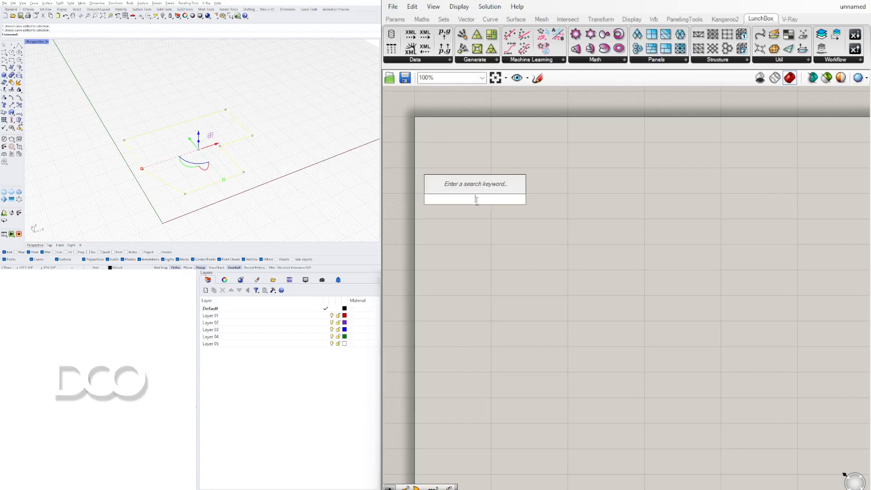
# Place a Curve parameter via CUR search and set it to the traced Rhino polyline.
pyautogui.write('CUR')
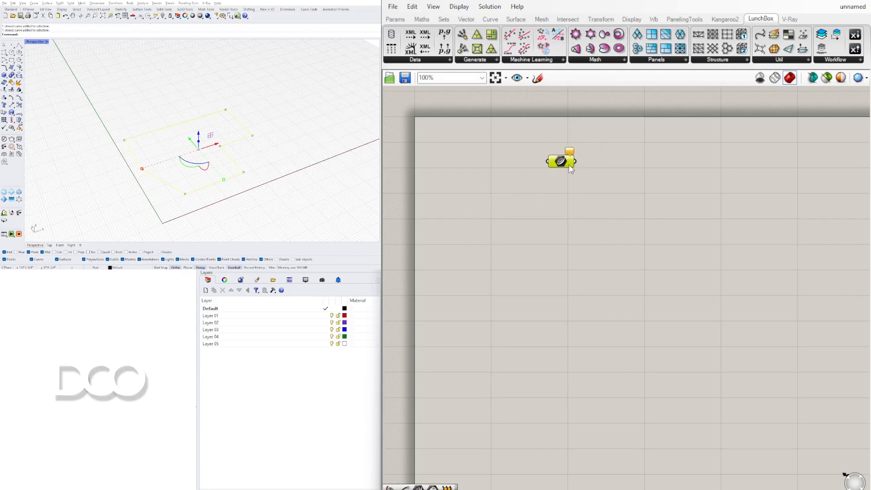
pyautogui.rightClick(559, 161)
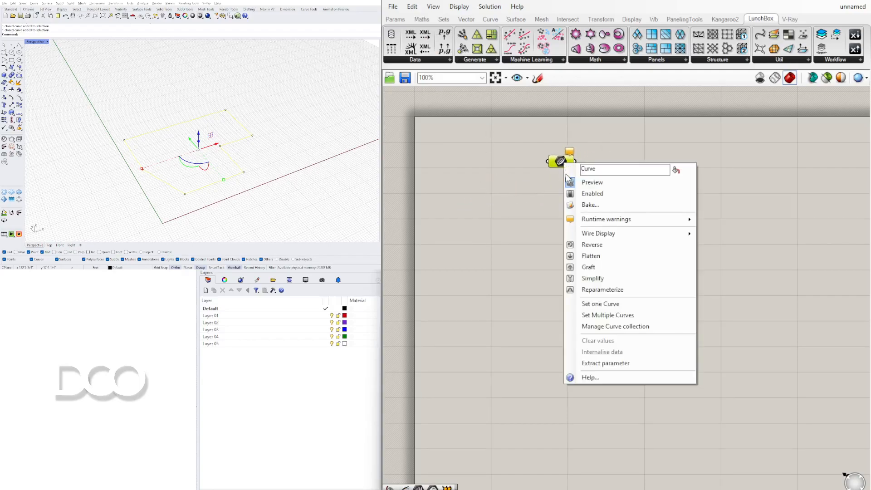
pyautogui.moveTo(606, 304)
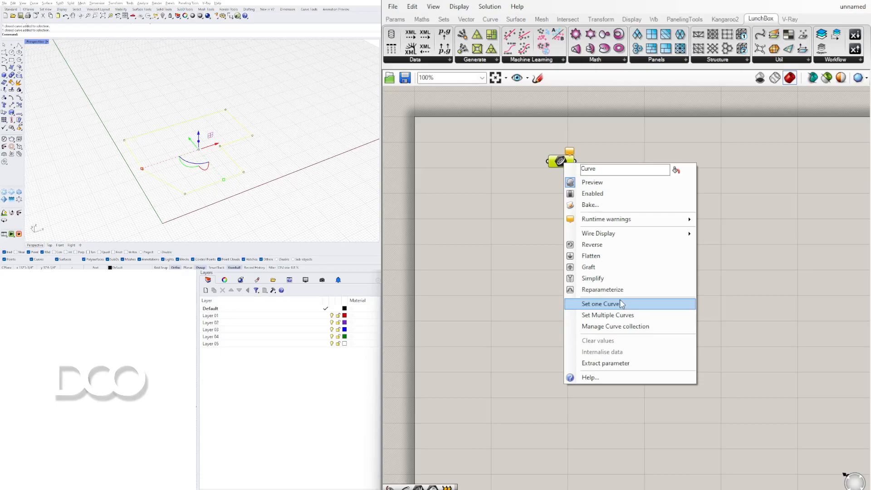
pyautogui.click(599, 304)
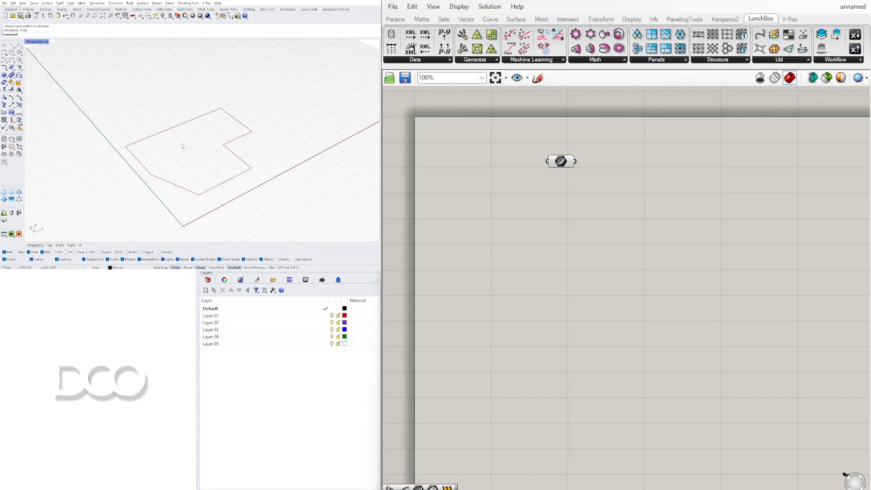
pyautogui.moveTo(561, 161); pyautogui.dragTo(504, 163)
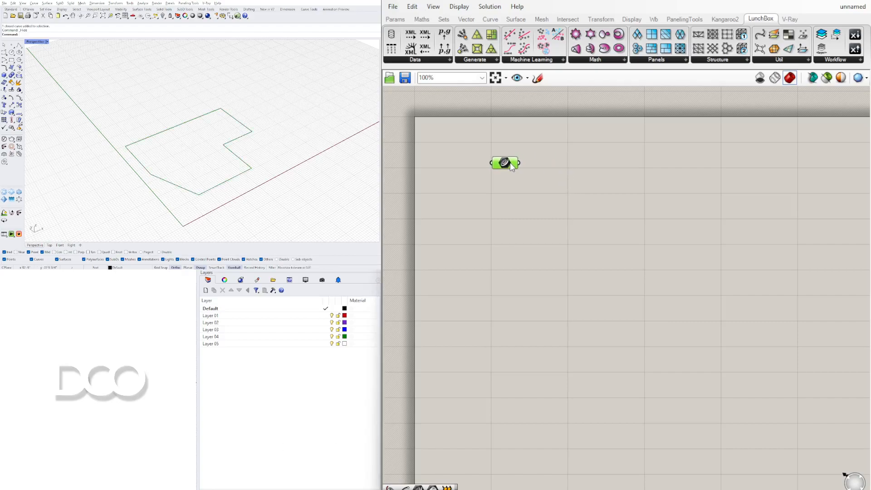
pyautogui.moveTo(505, 163); pyautogui.dragTo(524, 167)
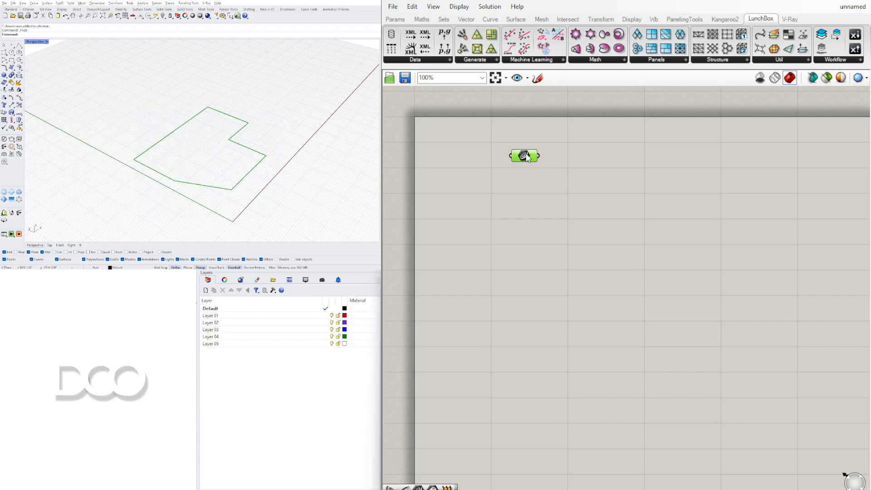
pyautogui.moveTo(524, 155); pyautogui.dragTo(503, 145)
pyautogui.write('OFF')
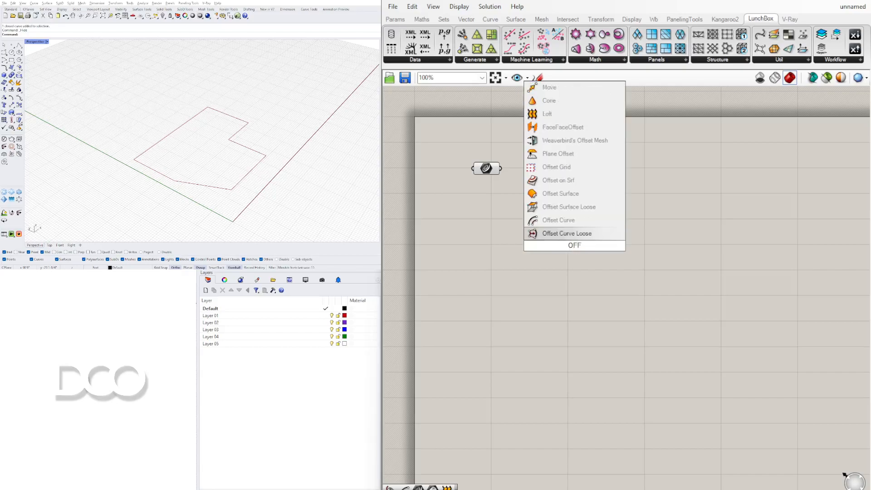
# Add an Offset Curve component with the outline Curve parameter wired into its Curve input.
pyautogui.click(566, 232)
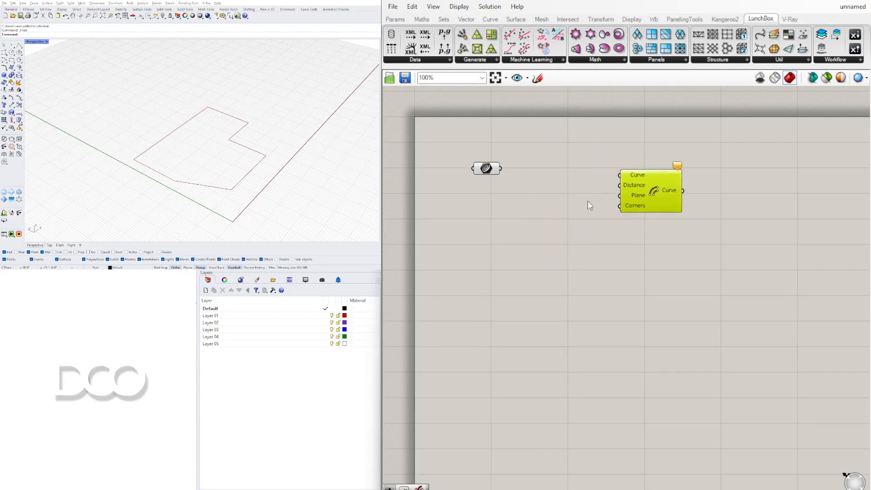
pyautogui.click(486, 168)
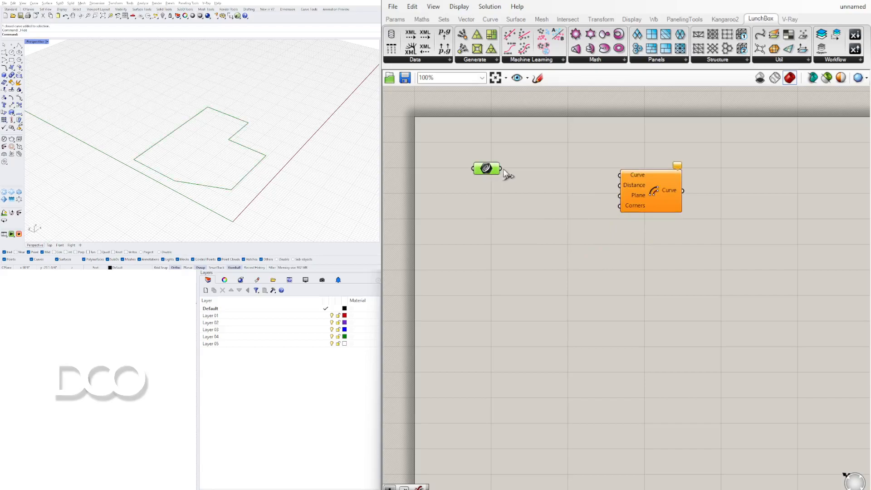
pyautogui.moveTo(498, 169); pyautogui.dragTo(618, 185)
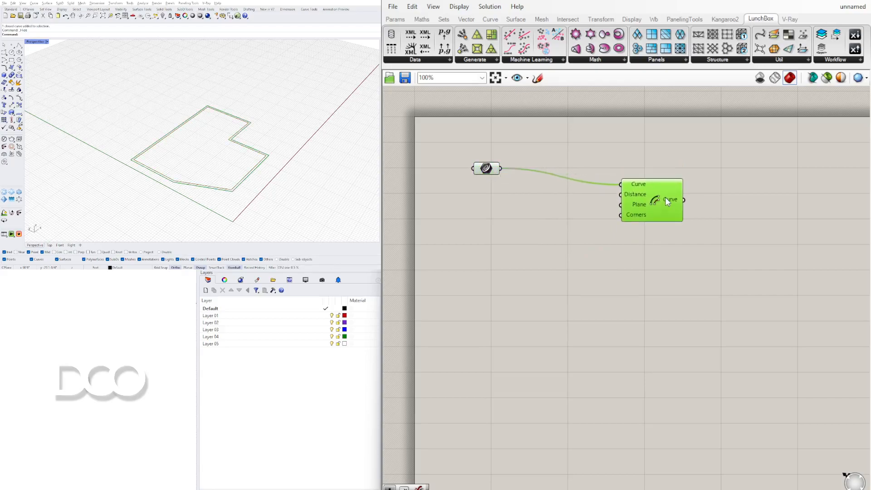
pyautogui.moveTo(651, 199); pyautogui.dragTo(598, 200)
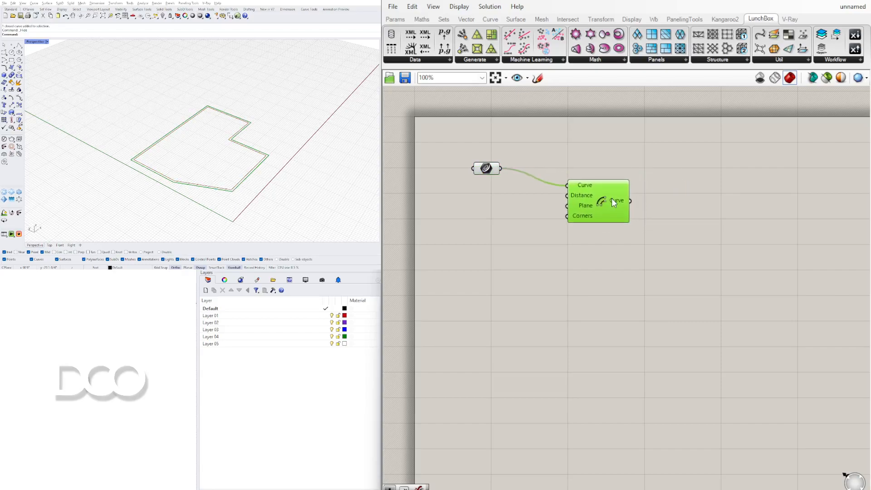
pyautogui.moveTo(598, 200); pyautogui.dragTo(614, 191)
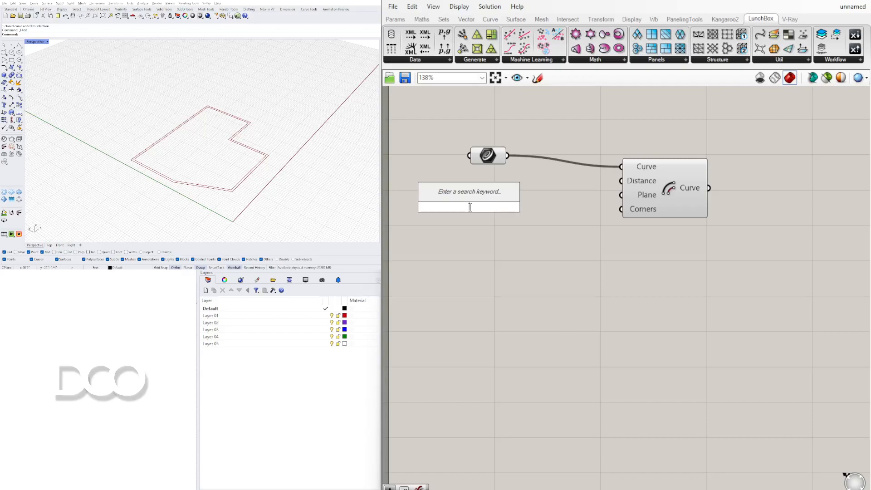
# Add a Number Slider at 2 and a Negative component for the offset Distance.
pyautogui.write('Number Slider')
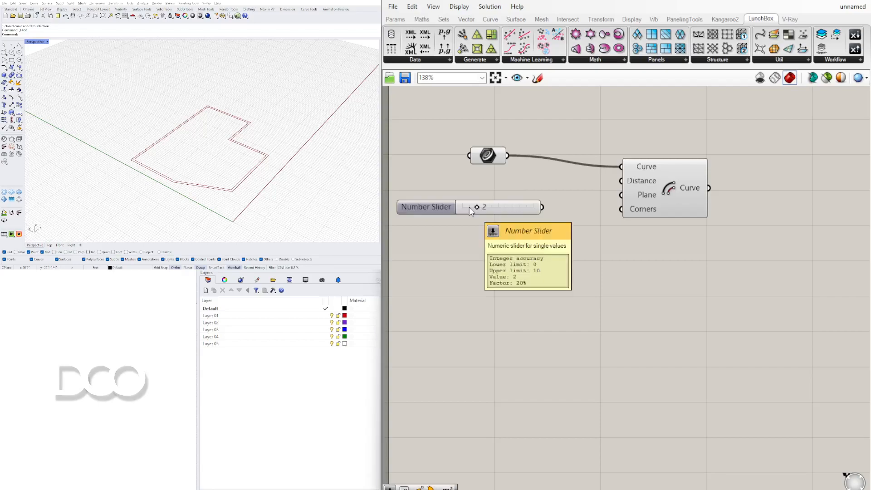
pyautogui.moveTo(476, 207); pyautogui.dragTo(462, 206)
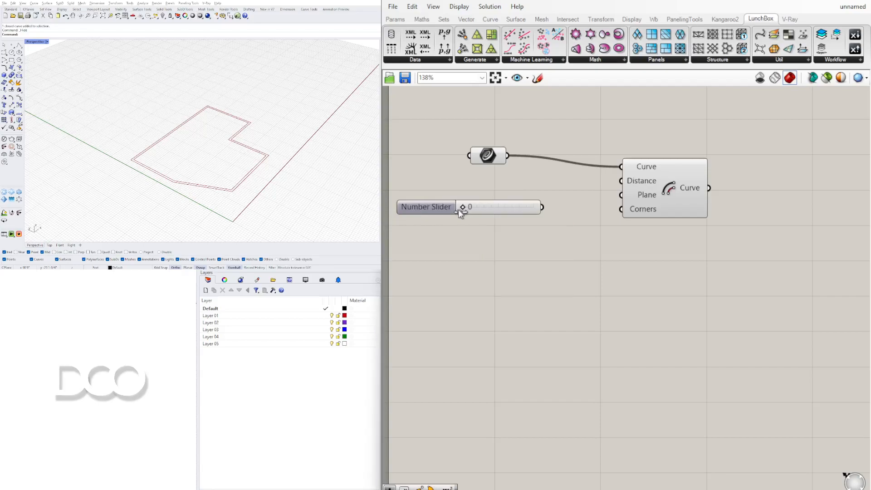
pyautogui.moveTo(462, 207); pyautogui.dragTo(476, 206)
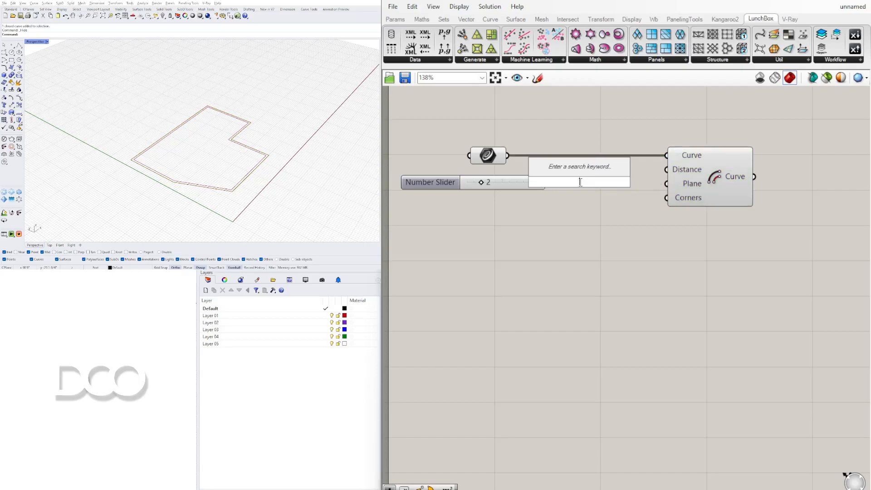
pyautogui.write('NEG')
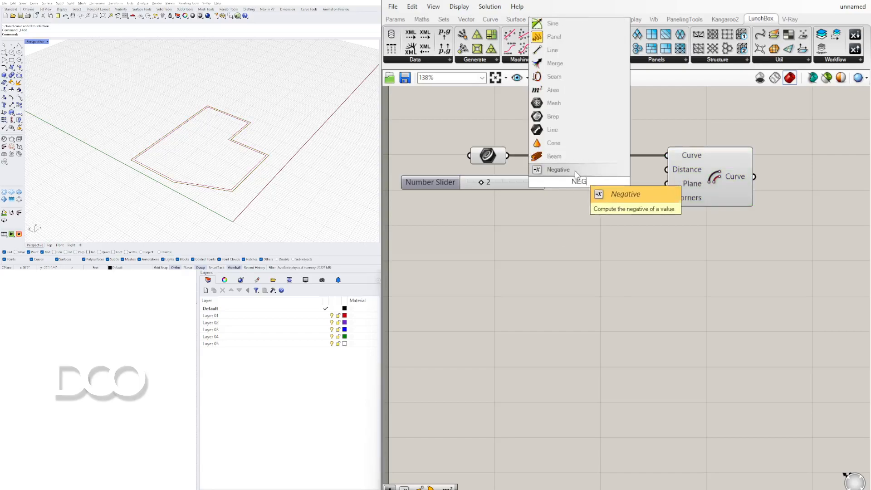
pyautogui.click(624, 193)
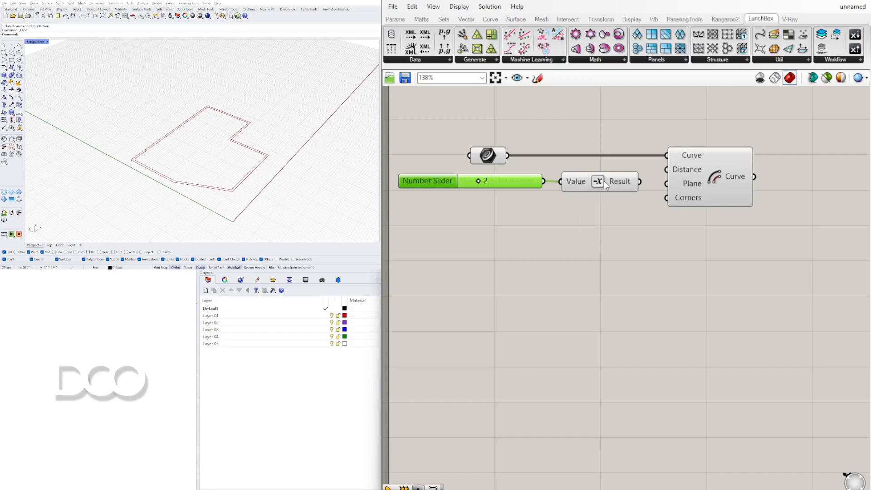
pyautogui.moveTo(619, 180)
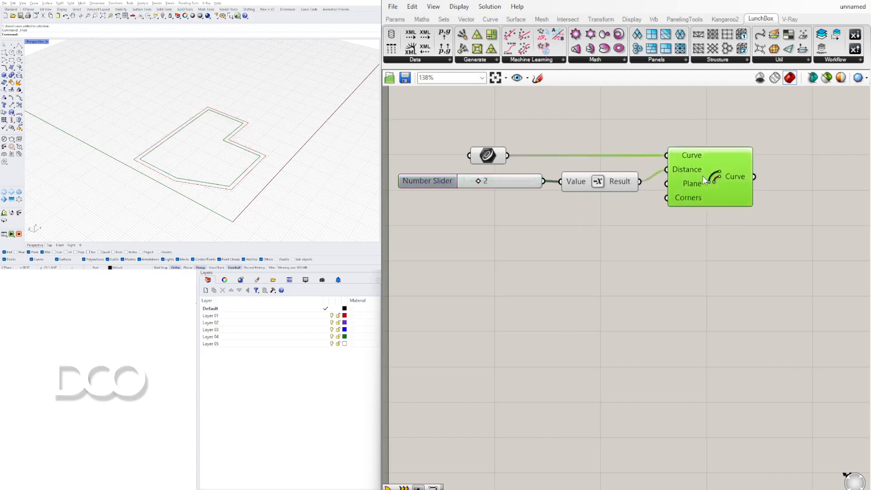
# Drag the offset distance slider to 6.
pyautogui.scroll(-3)
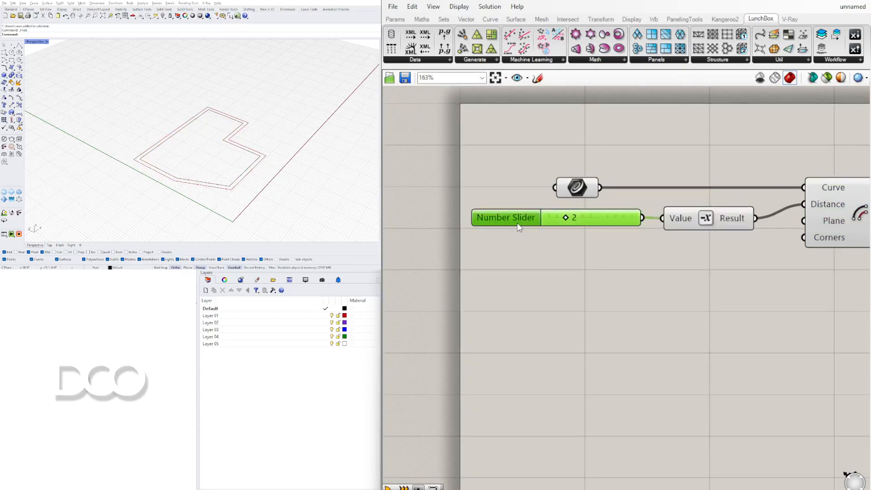
pyautogui.click(511, 264)
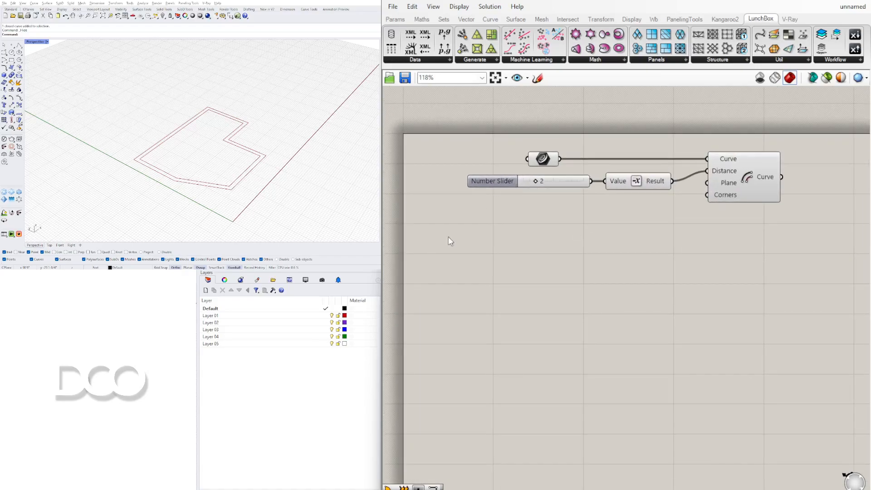
pyautogui.moveTo(547, 180); pyautogui.dragTo(561, 181)
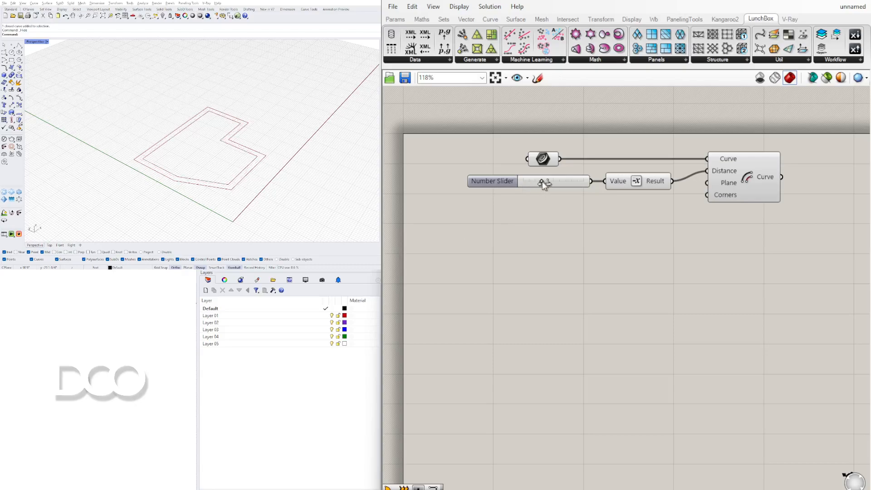
pyautogui.moveTo(547, 180); pyautogui.dragTo(558, 180)
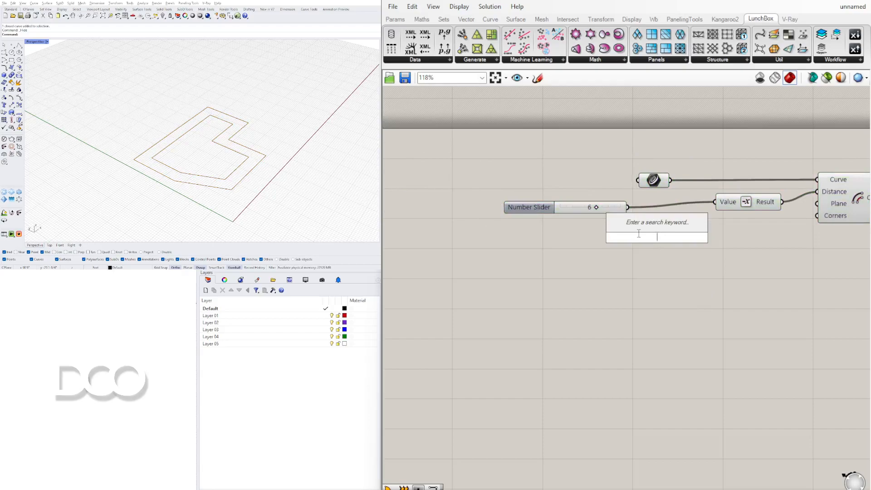
# Insert a Division component between the slider and the Negative component's input.
pyautogui.write('/')
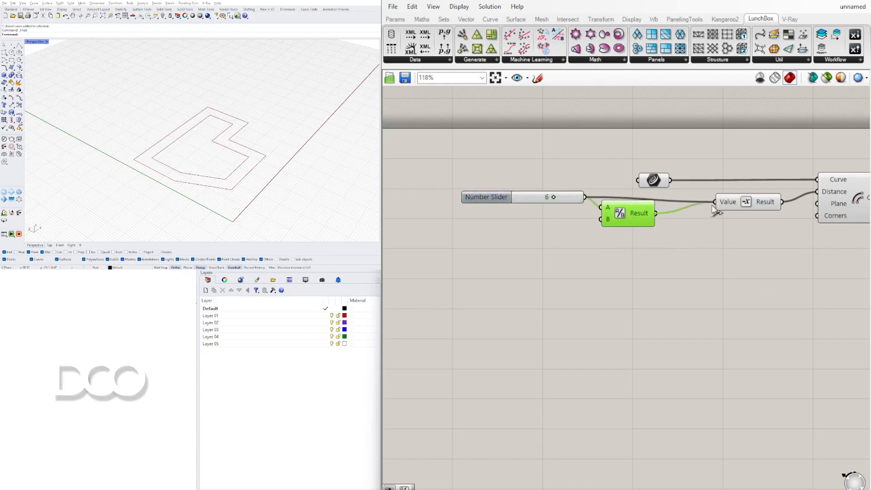
pyautogui.moveTo(628, 213); pyautogui.dragTo(620, 203)
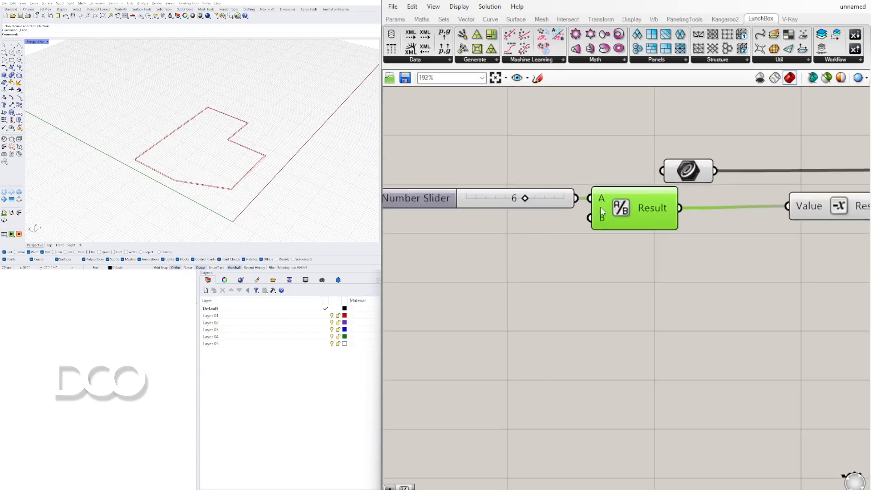
pyautogui.moveTo(658, 210)
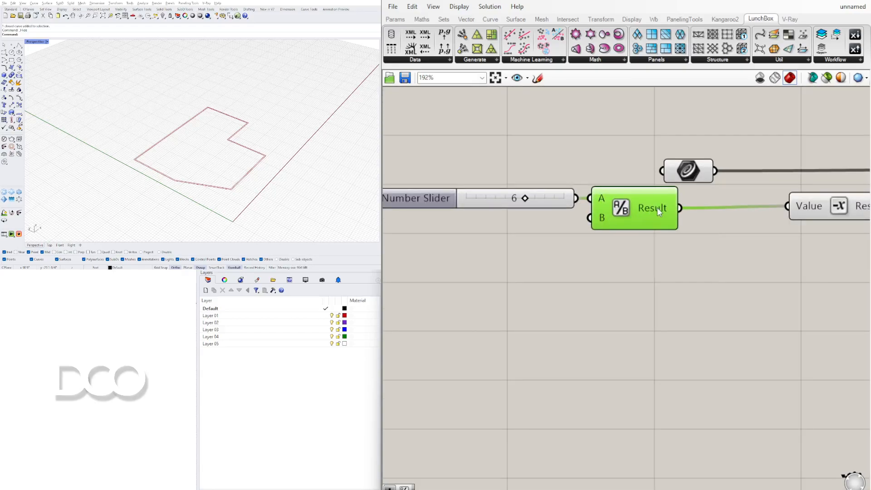
pyautogui.scroll(-3)
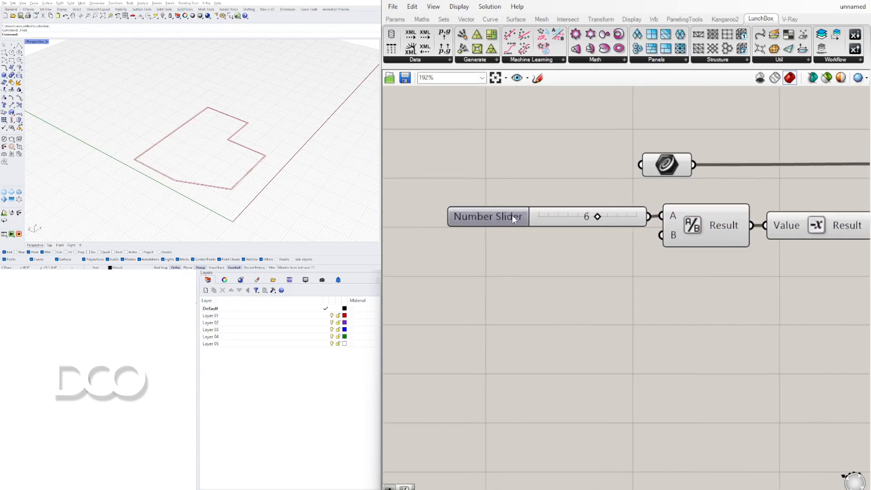
pyautogui.click(487, 216)
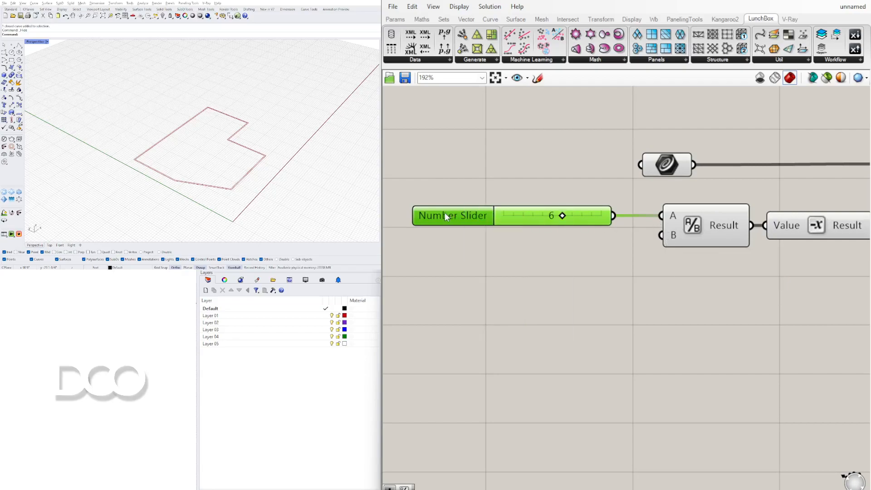
# Name the slider WALL THICKNESS in its settings dialog.
pyautogui.doubleClick(452, 215)
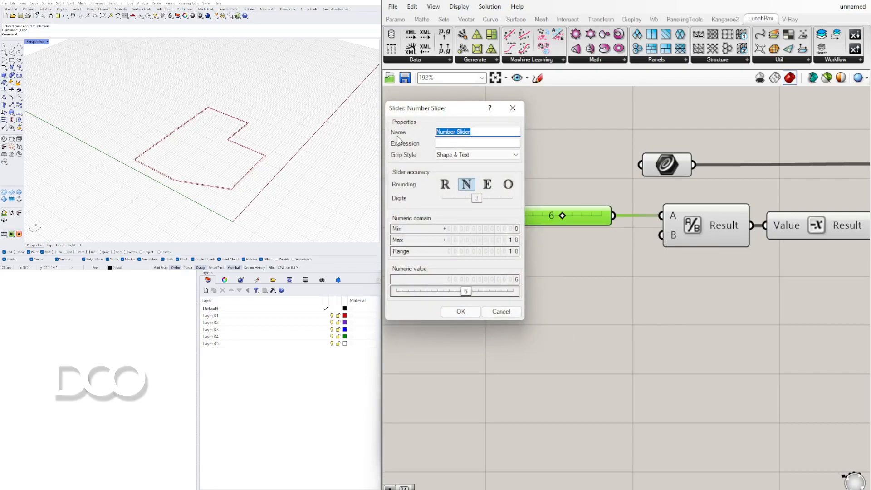
pyautogui.write('WALL THICKNESS')
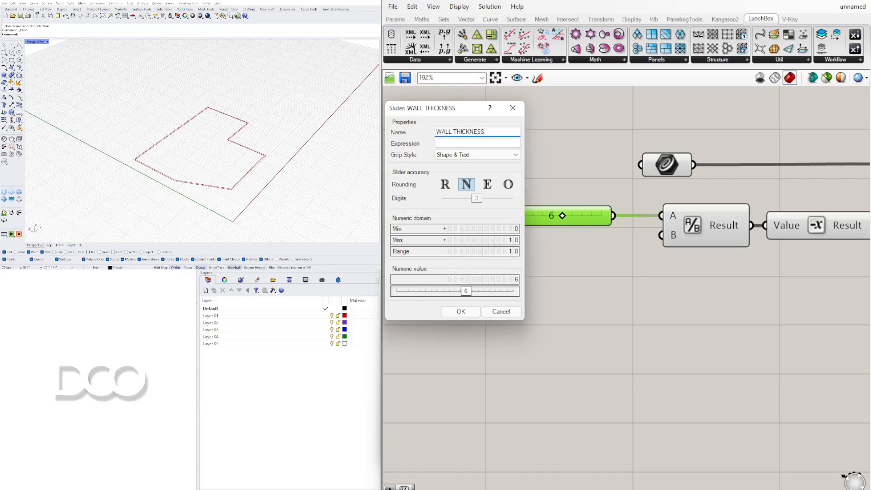
pyautogui.click(460, 311)
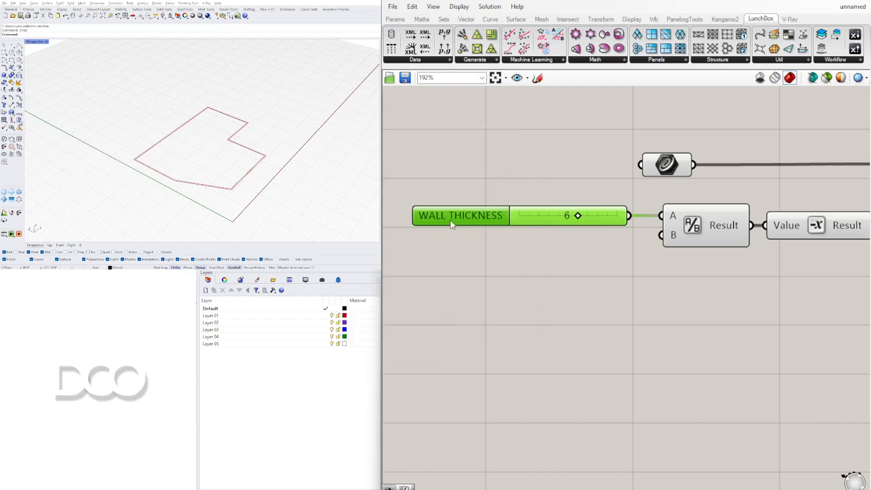
pyautogui.scroll(-3)
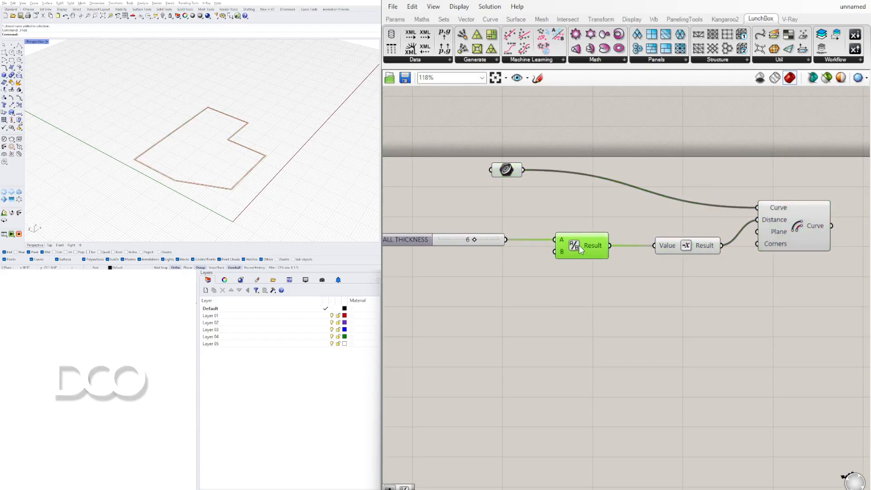
# Give the Division component the label INCHES TO FEET.
pyautogui.rightClick(581, 246)
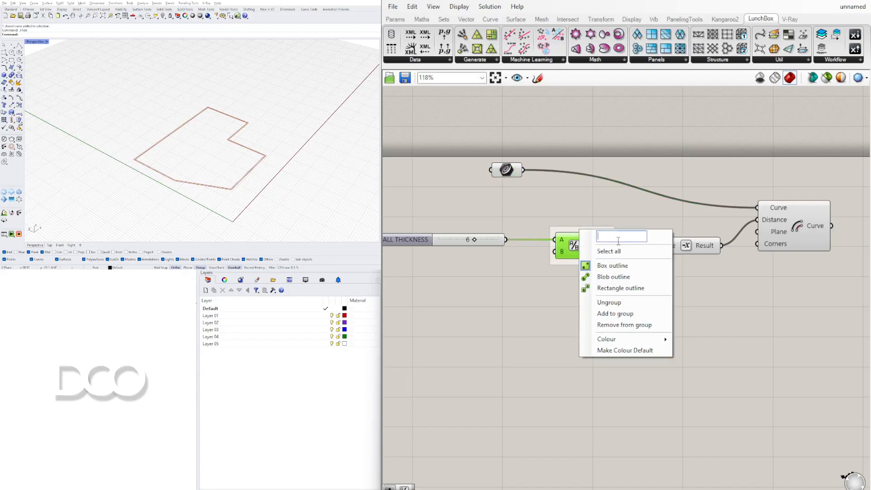
pyautogui.write('NU')
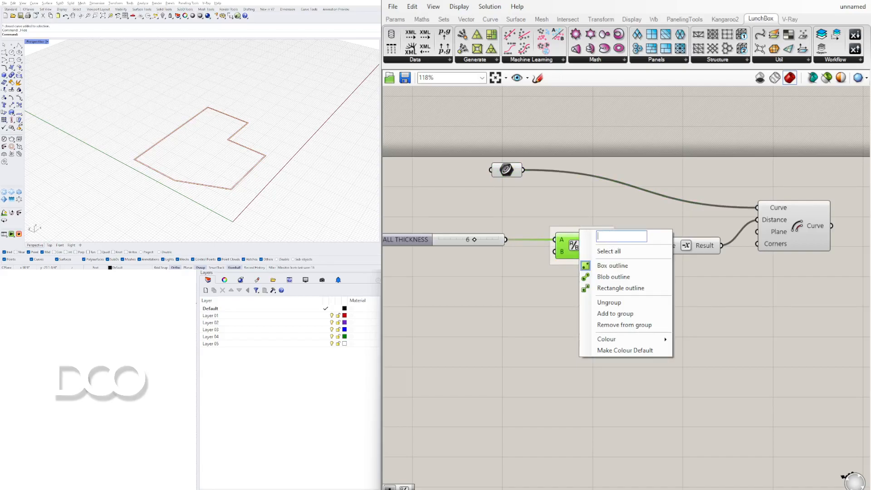
pyautogui.write('UN')
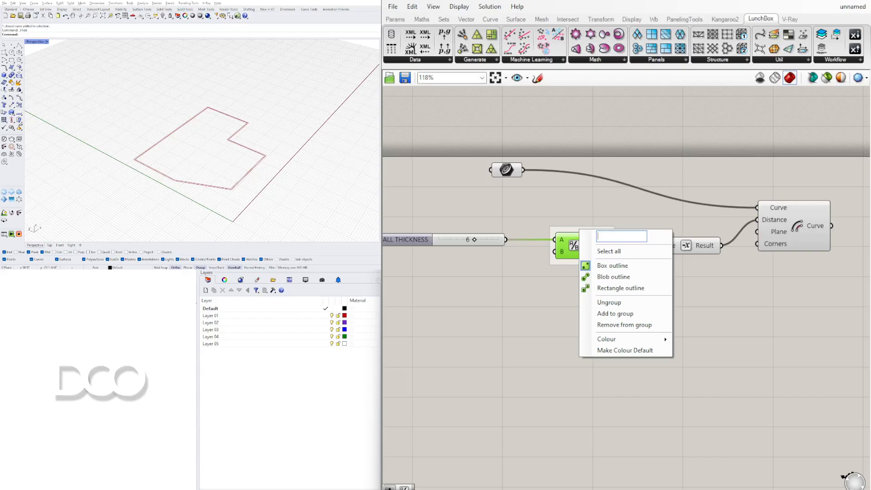
pyautogui.write('INCHES TO')
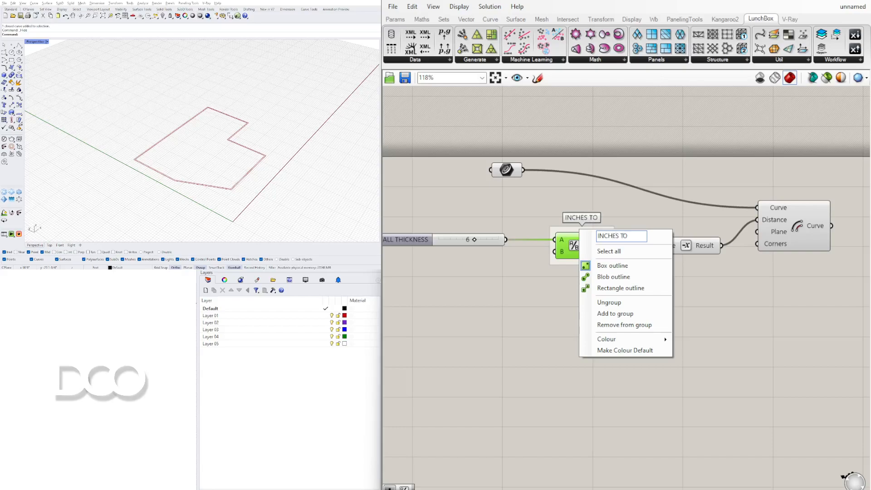
pyautogui.write('FEET')
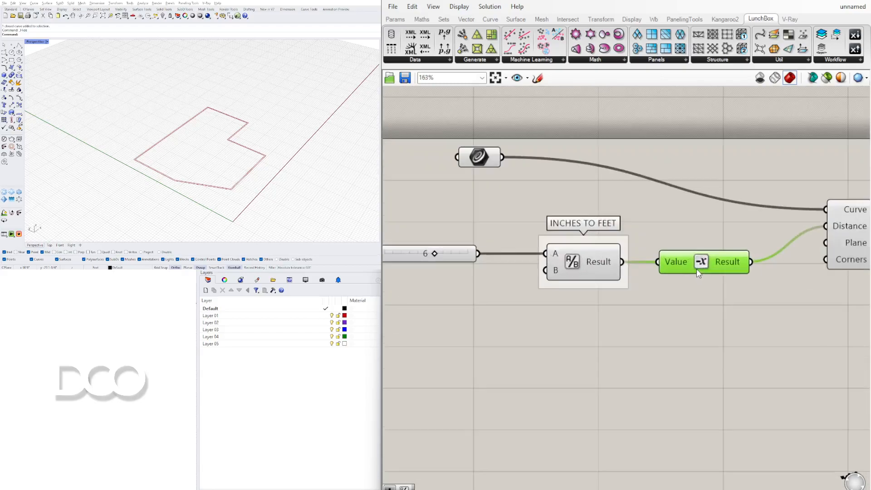
# Label the Negative component FLIP DIRECTION.
pyautogui.rightClick(726, 262)
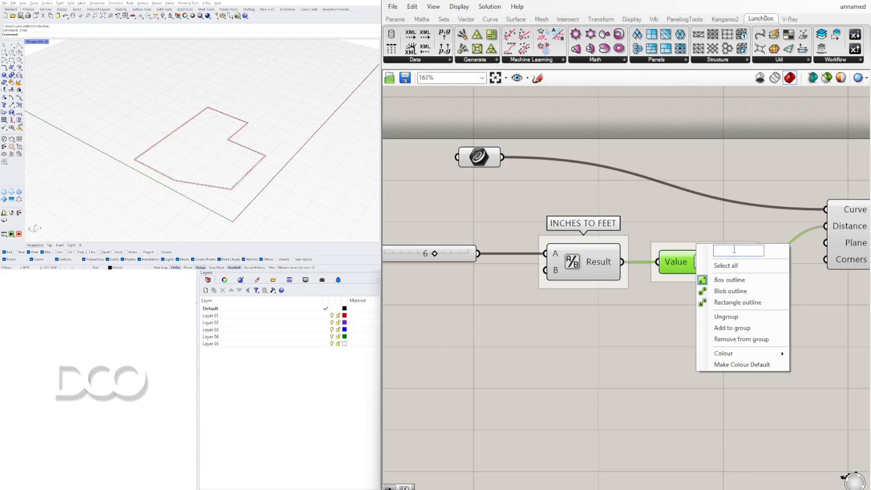
pyautogui.write('OPPOSITE DIRECTION')
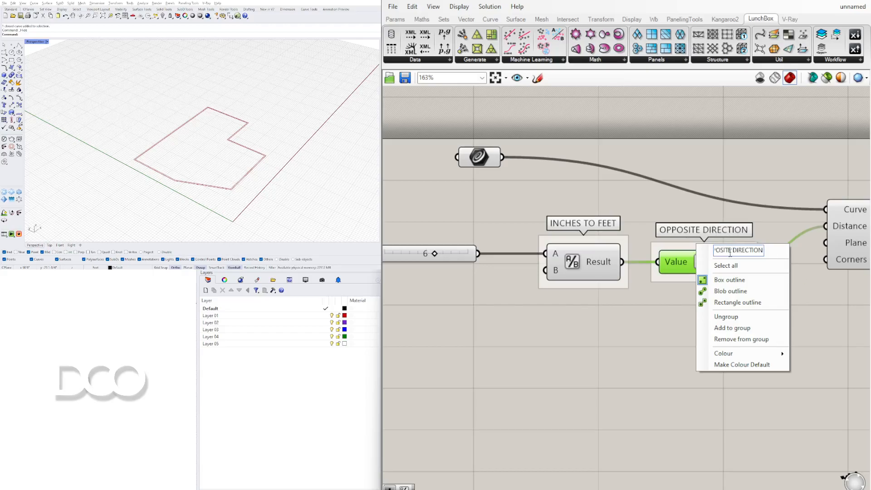
pyautogui.write('FL DIRECTION')
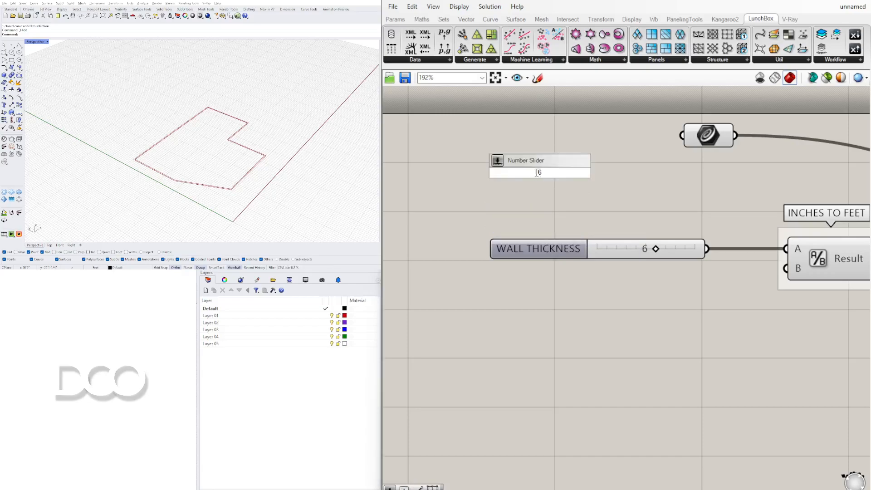
# Give the extra slider a negative minimum showing -6, then move the INCHES TO FEET component.
pyautogui.doubleClick(539, 172)
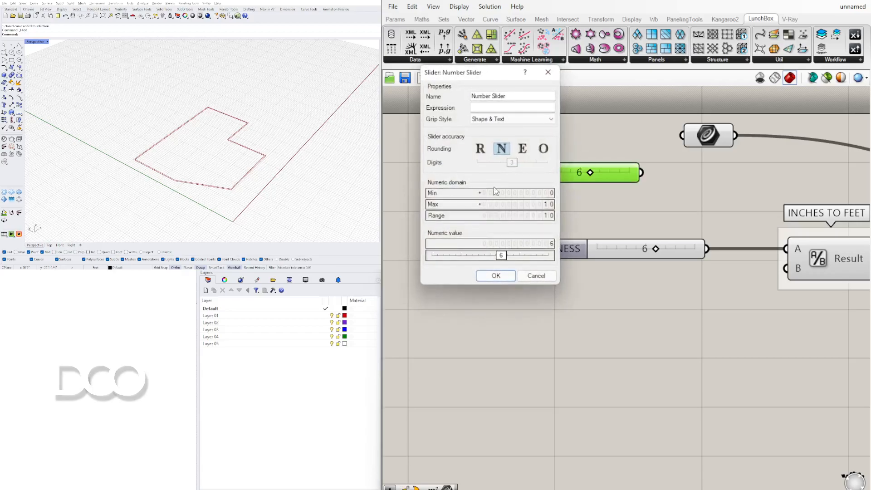
pyautogui.click(488, 193)
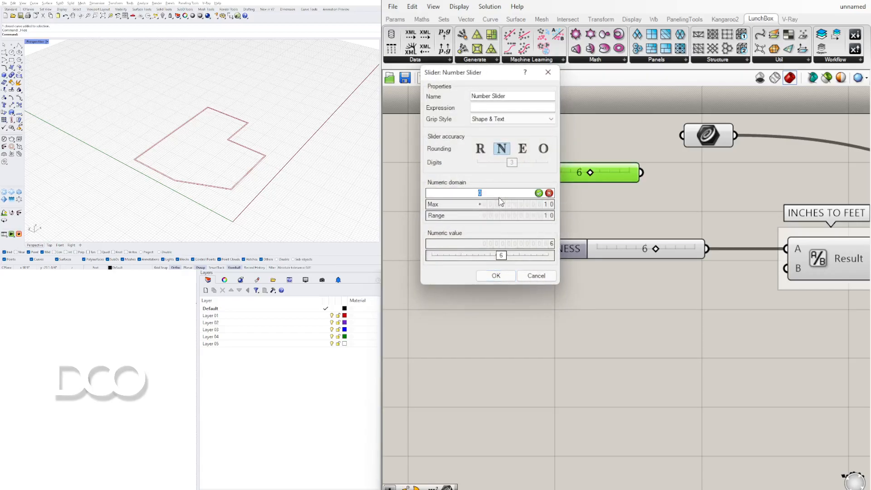
pyautogui.click(494, 275)
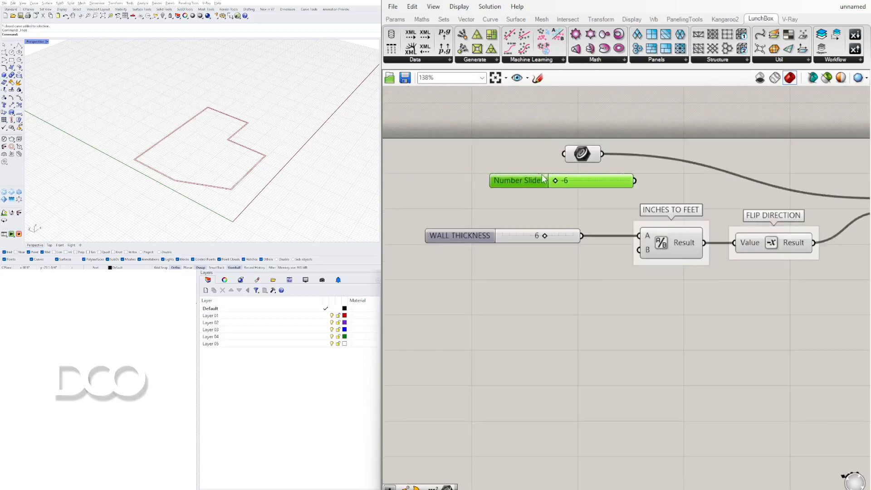
pyautogui.click(643, 242)
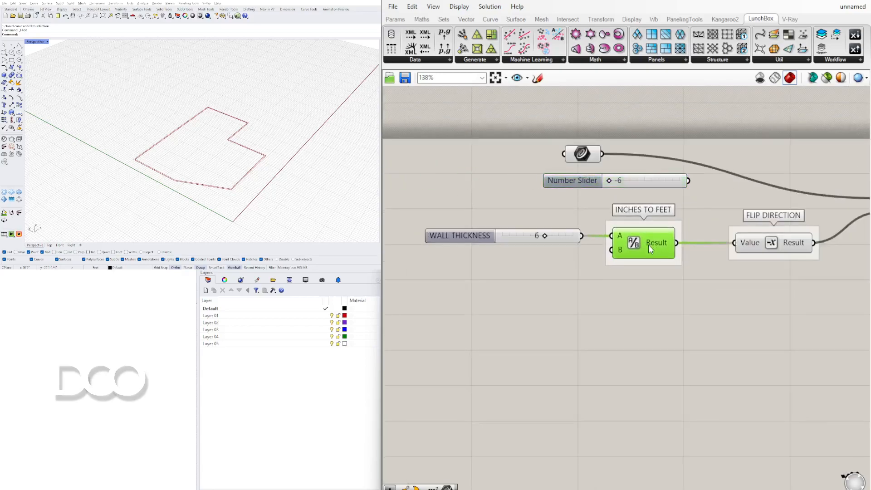
pyautogui.moveTo(643, 242); pyautogui.dragTo(675, 243)
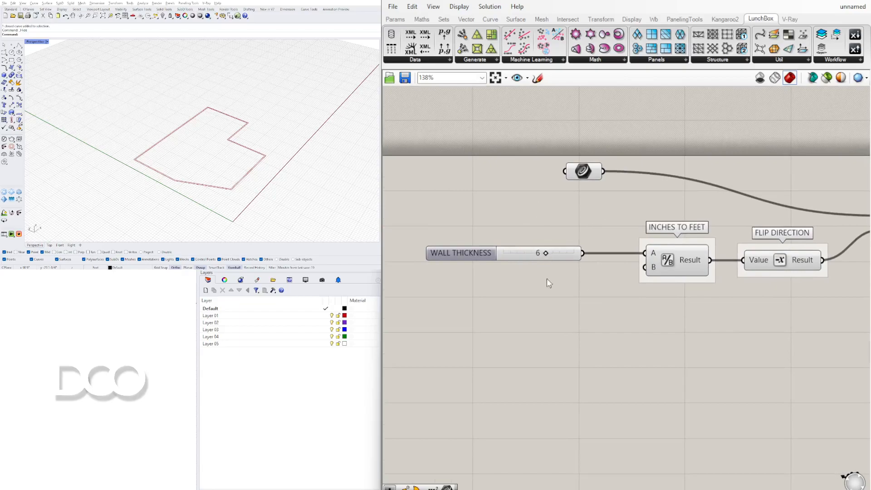
# Rename the curve parameter BASE CURVE and group the offset component as OFFSET CURVE.
pyautogui.click(505, 252)
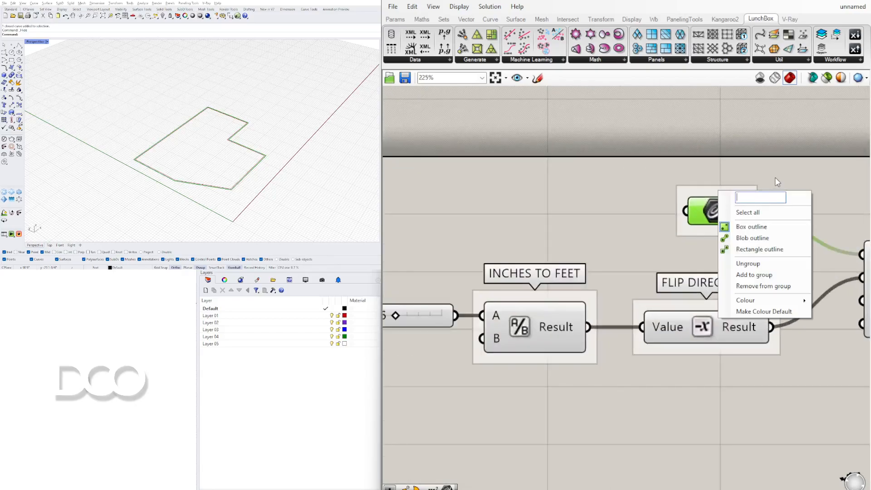
pyautogui.write('BASE CURVE')
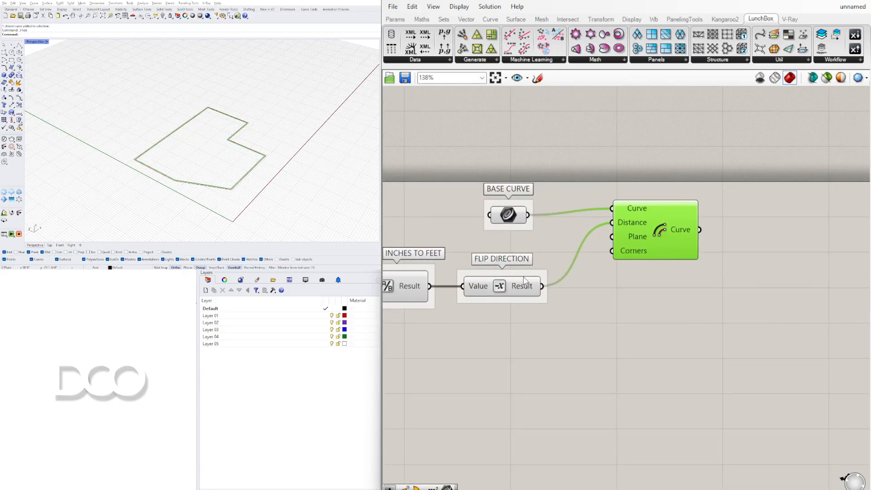
pyautogui.moveTo(655, 229); pyautogui.dragTo(644, 279)
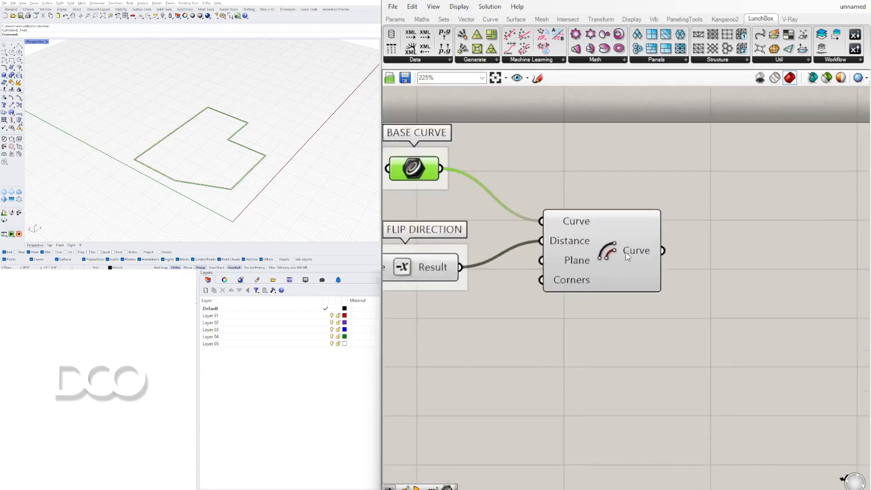
pyautogui.rightClick(597, 250)
pyautogui.write('OFFSET CURVE')
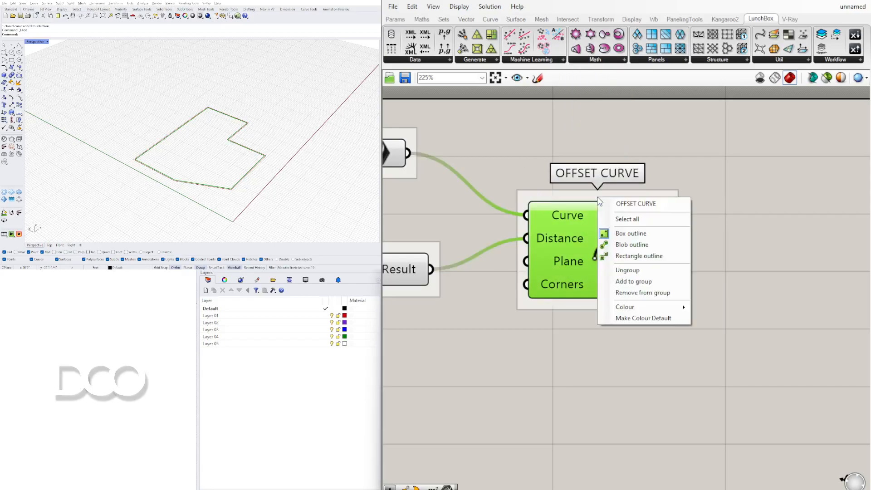
# Show the colour choices for the OFFSET CURVE group.
pyautogui.click(624, 306)
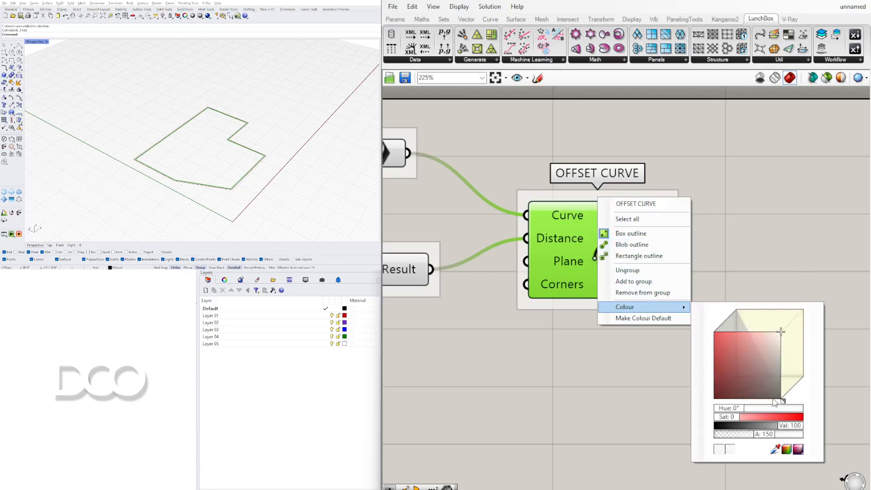
pyautogui.moveTo(795, 324)
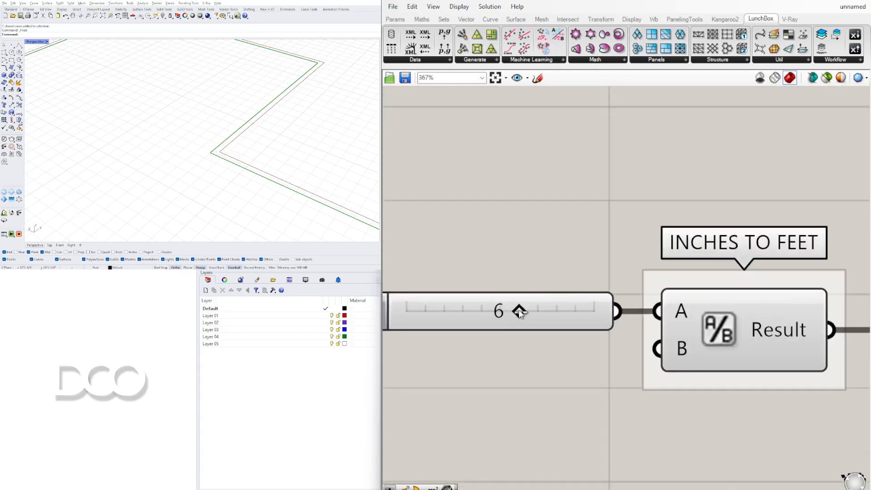
# Name the slider WALL THICKNESS with a maximum and value of 24.
pyautogui.scroll(-3)
pyautogui.write('24')
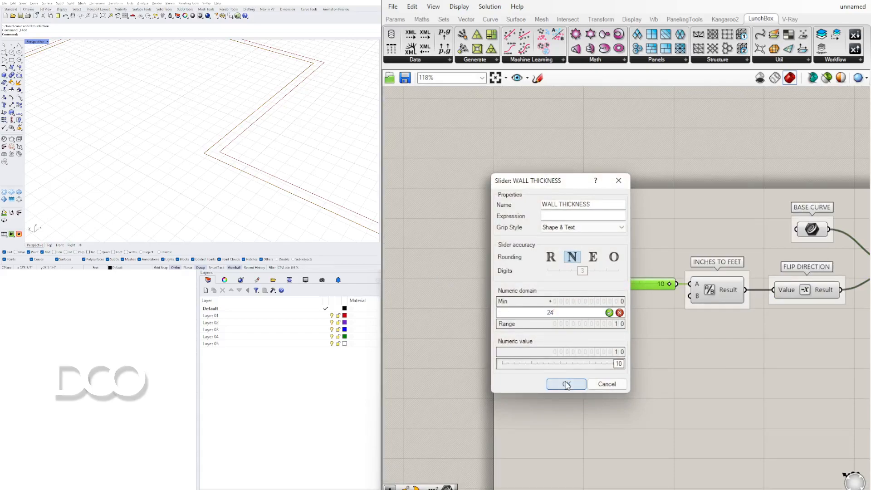
pyautogui.click(565, 383)
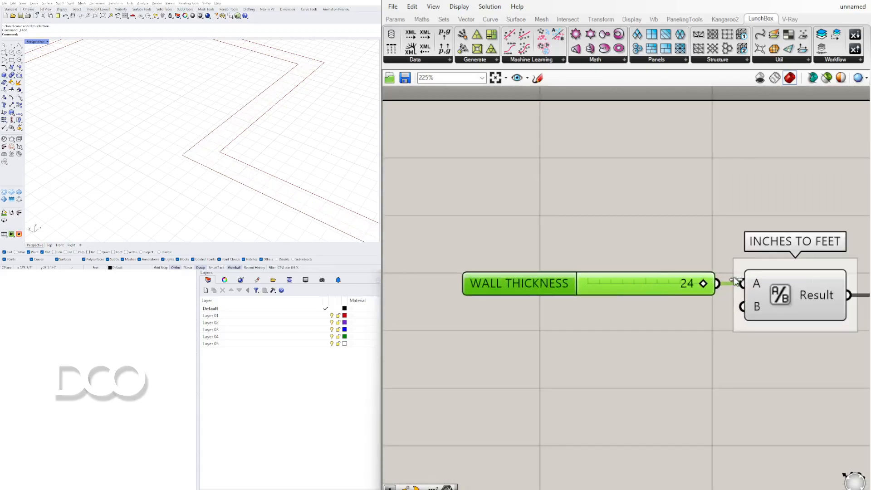
pyautogui.moveTo(700, 283); pyautogui.dragTo(643, 283)
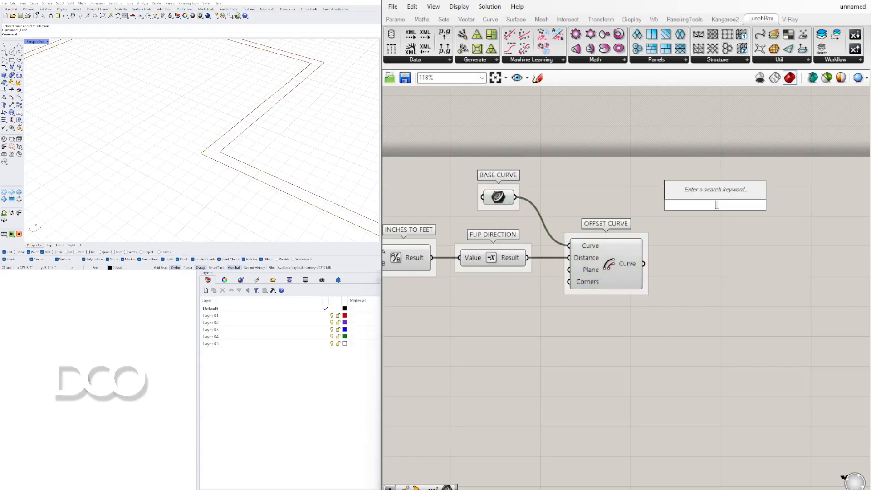
# Add a Boundary Surfaces component fed by the base and offset curves as edges.
pyautogui.write('BOUND')
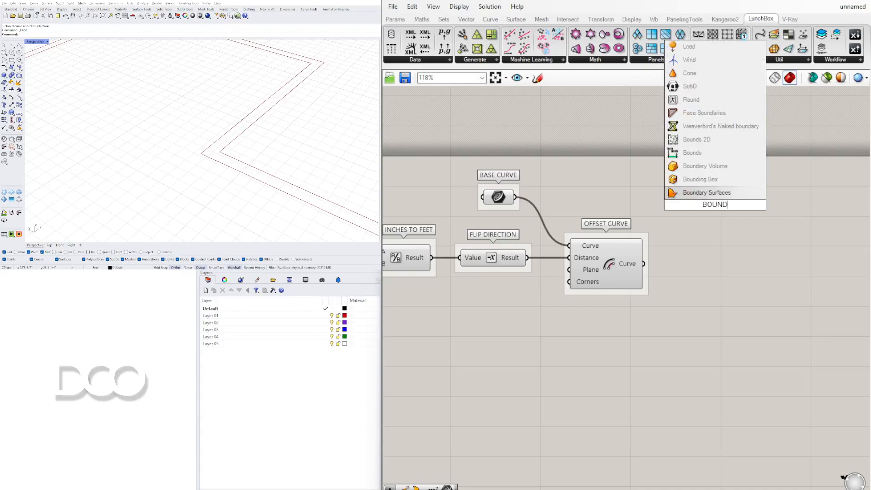
pyautogui.click(707, 192)
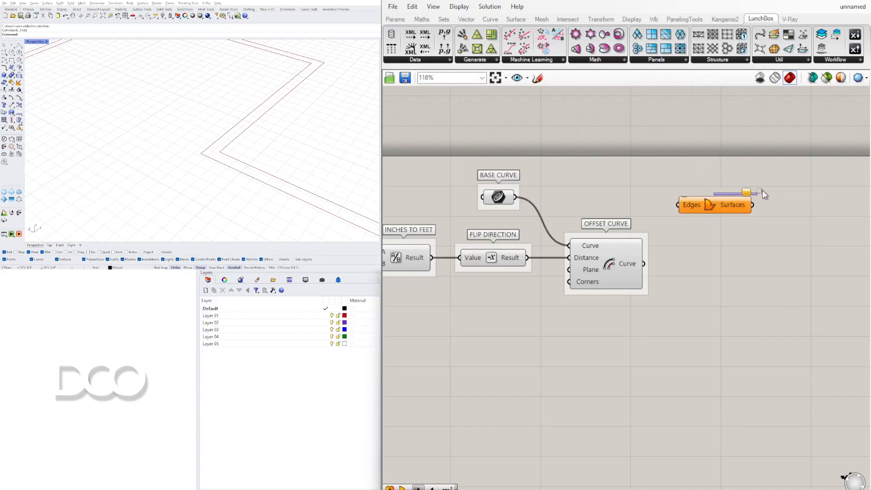
pyautogui.moveTo(714, 205); pyautogui.dragTo(792, 202)
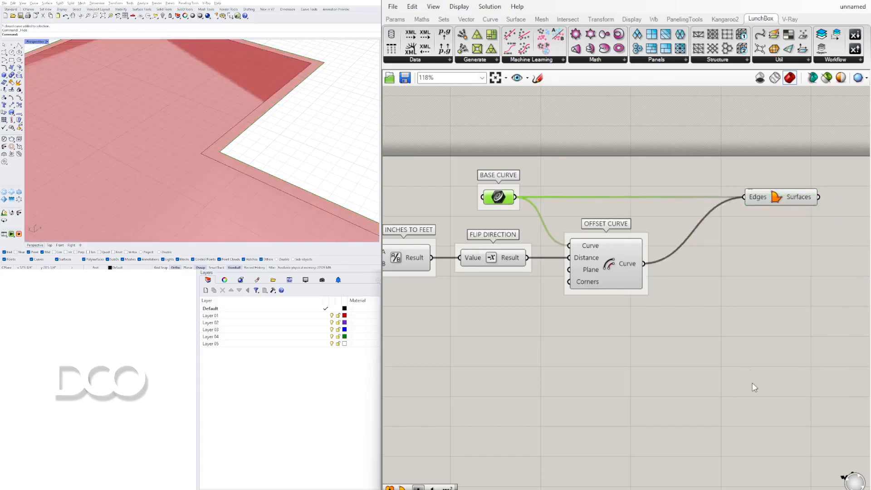
pyautogui.moveTo(496, 200)
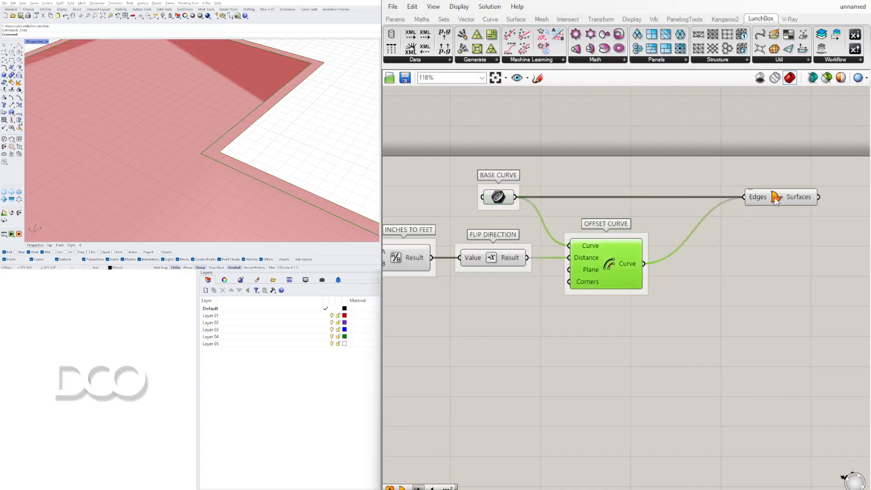
pyautogui.moveTo(757, 196)
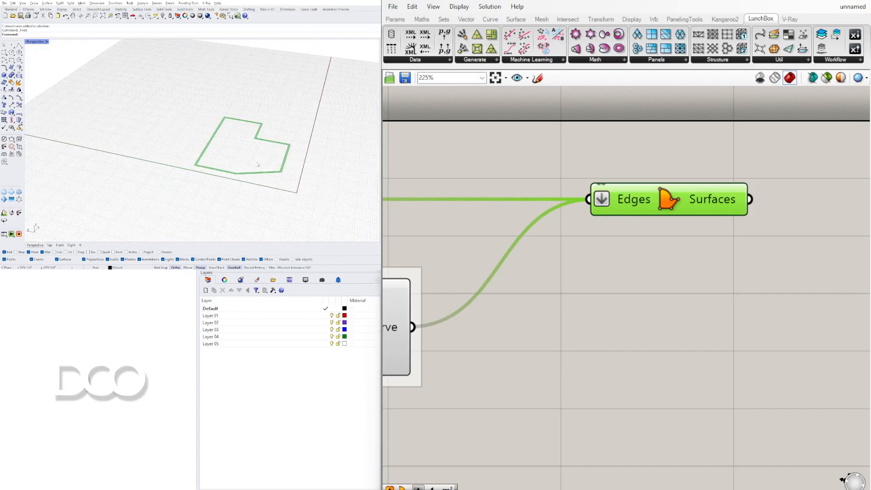
# Add Extrude and Unit Z components to the definition.
pyautogui.scroll(-3)
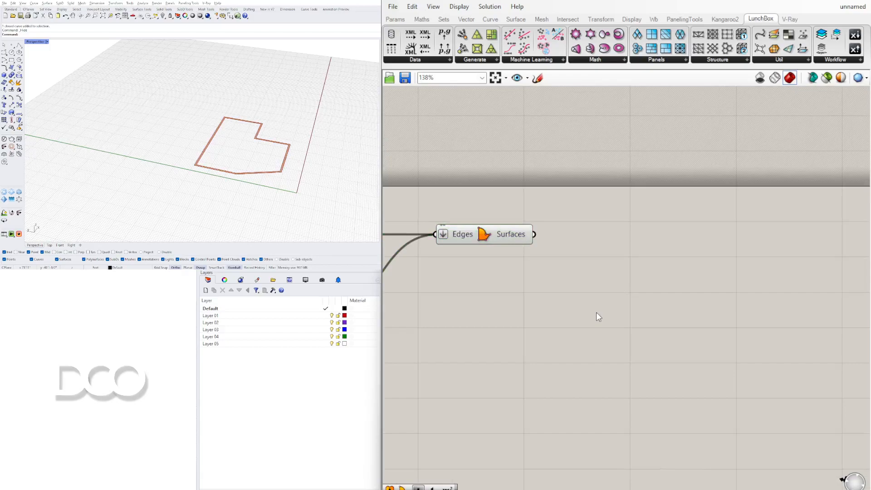
pyautogui.doubleClick(598, 310)
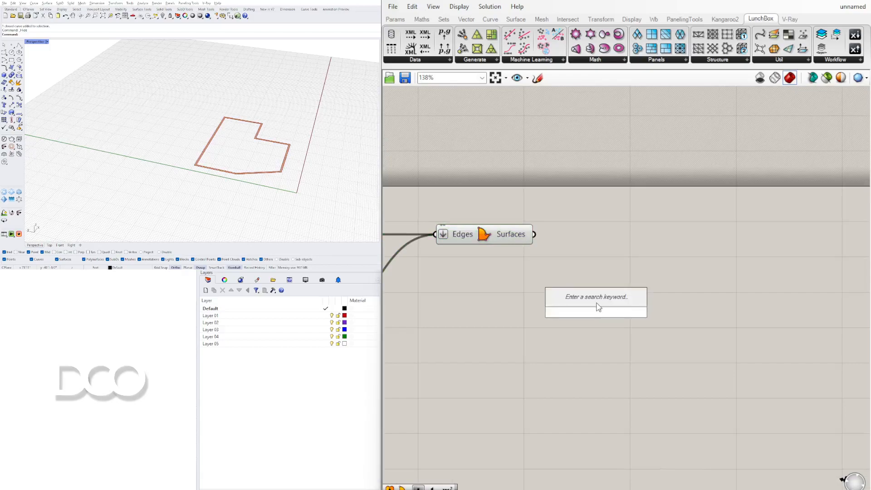
pyautogui.write('EXTRUDES')
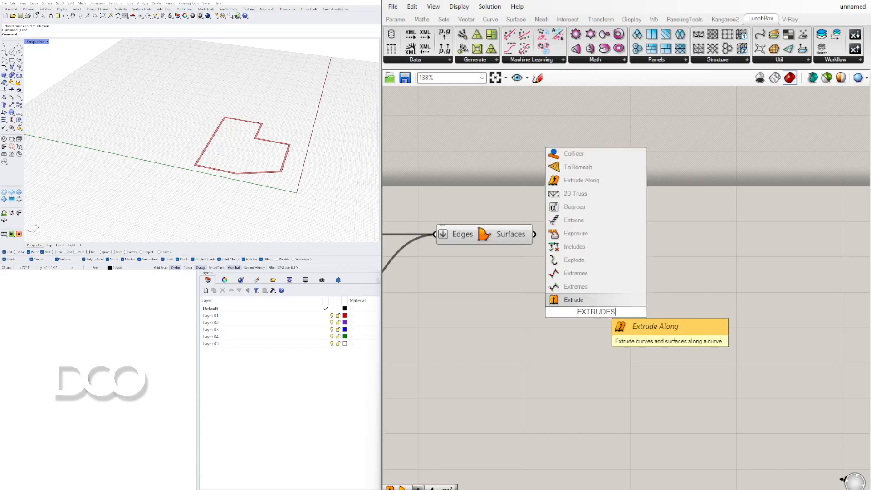
pyautogui.click(572, 300)
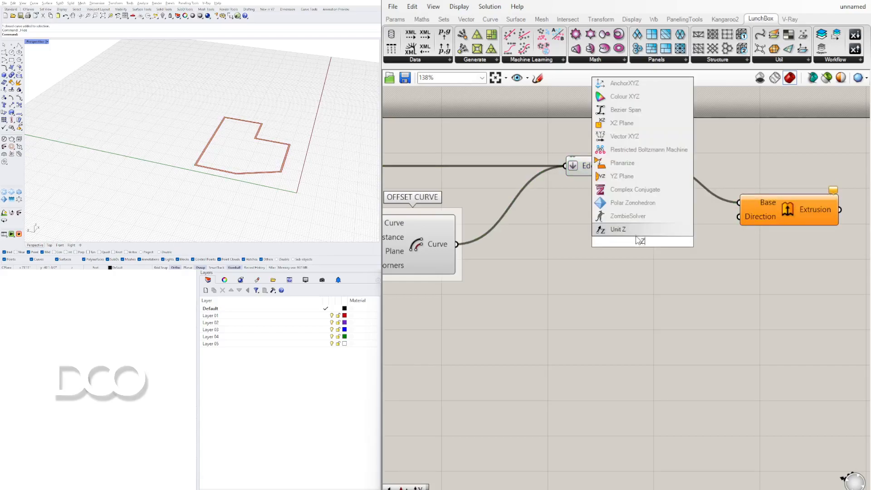
pyautogui.click(618, 229)
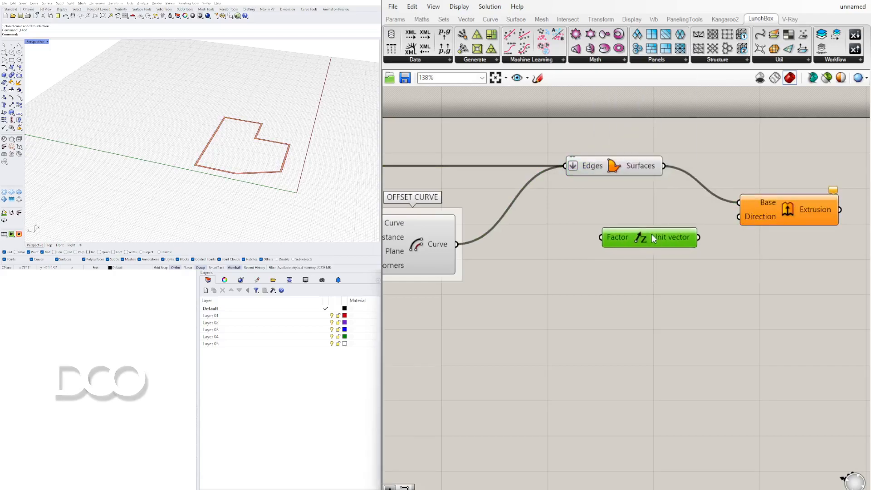
pyautogui.click(801, 193)
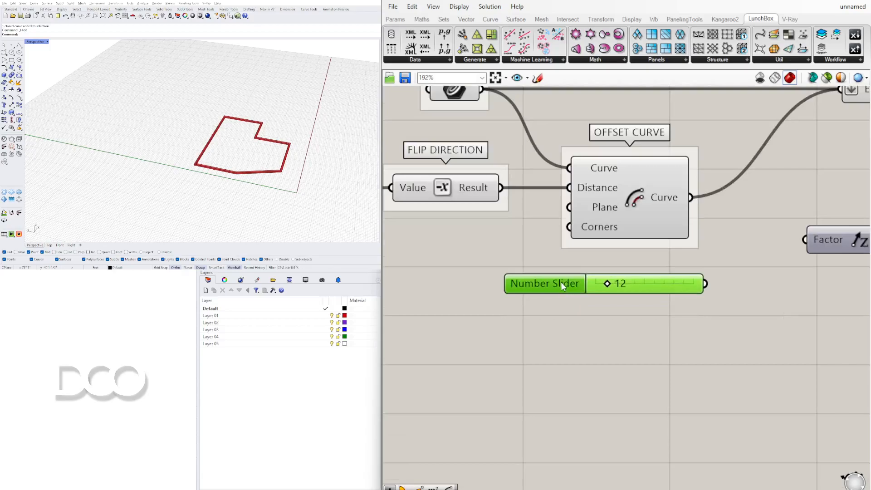
# Name the new slider WALL HEIGHT at 12 to drive the extrusion height.
pyautogui.rightClick(544, 283)
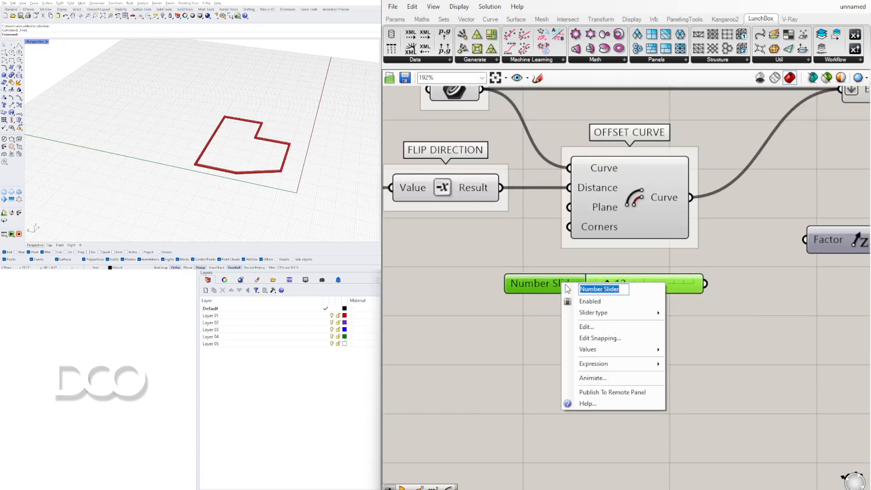
pyautogui.moveTo(583, 256)
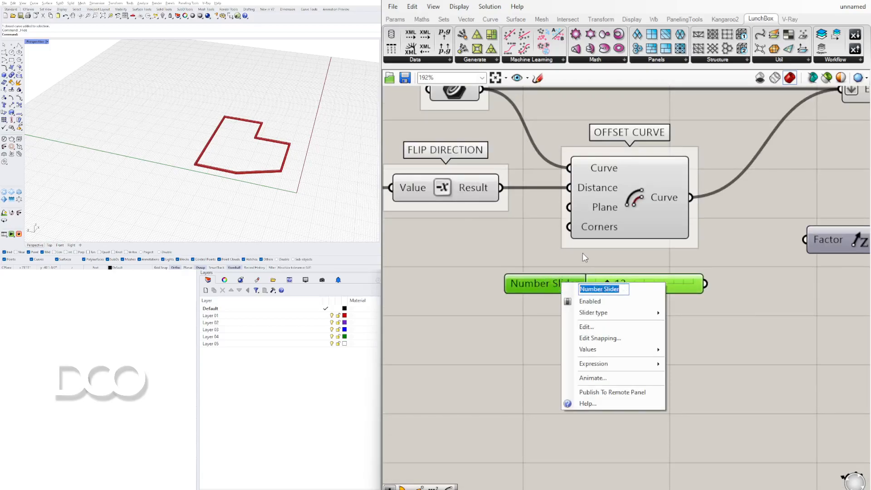
pyautogui.write('WALL HEIGH')
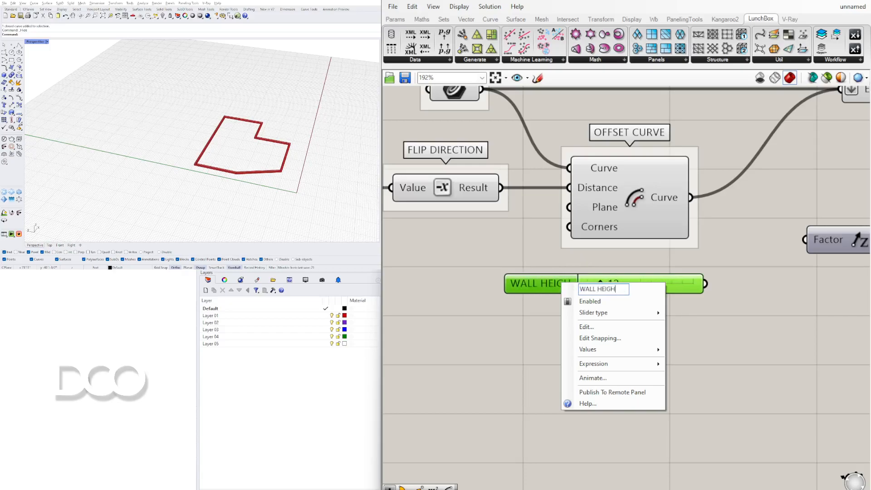
pyautogui.click(710, 289)
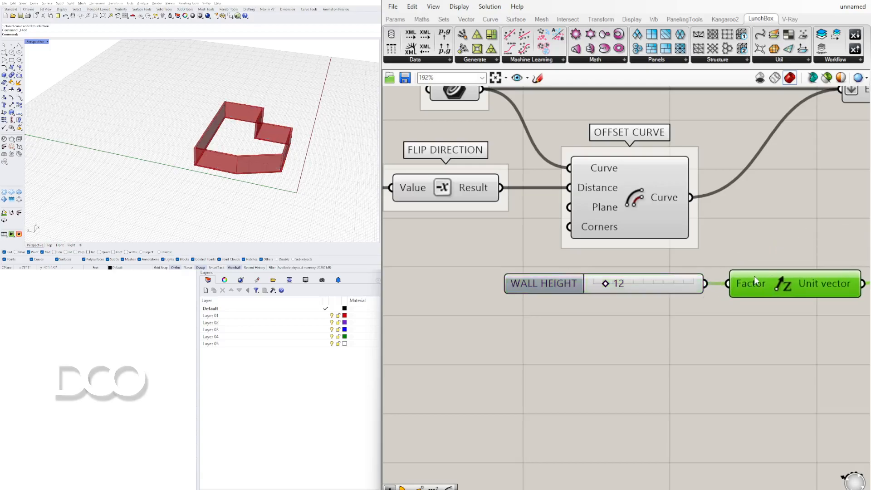
pyautogui.scroll(-3)
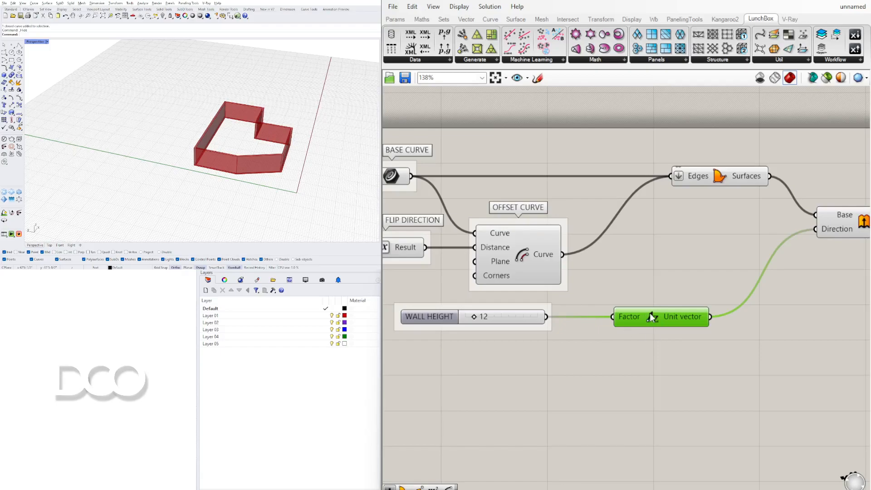
pyautogui.moveTo(660, 316)
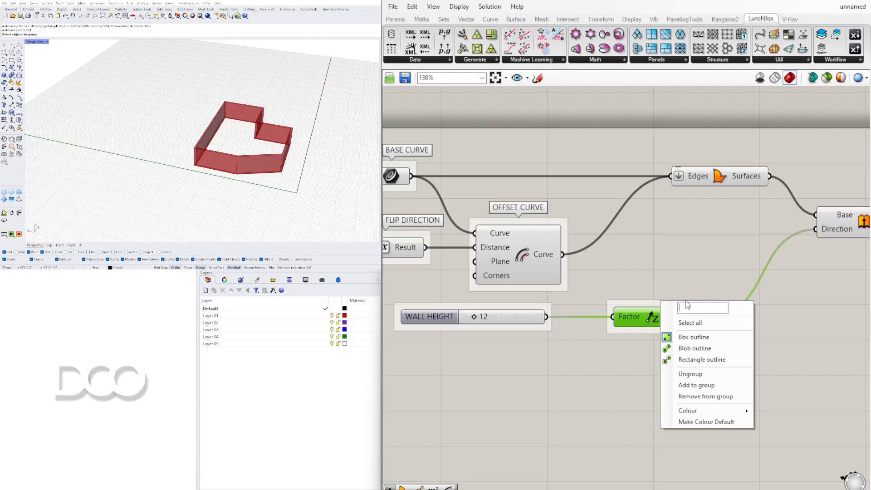
# Label the Unit Z group EXTRUSION DIRECTION and the Boundary Surfaces group BASE WALL SURFACE.
pyautogui.write('EXTRUSION DIRECTION')
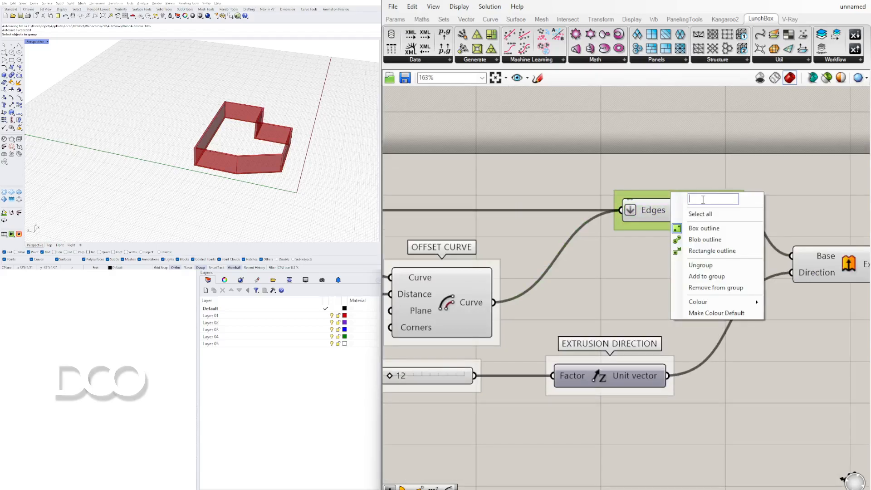
pyautogui.write('BASE WALL')
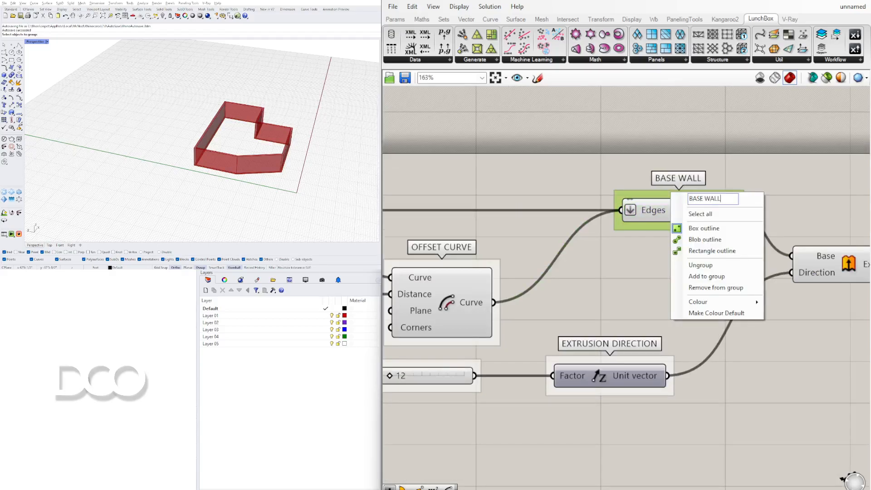
pyautogui.write('SURFACE')
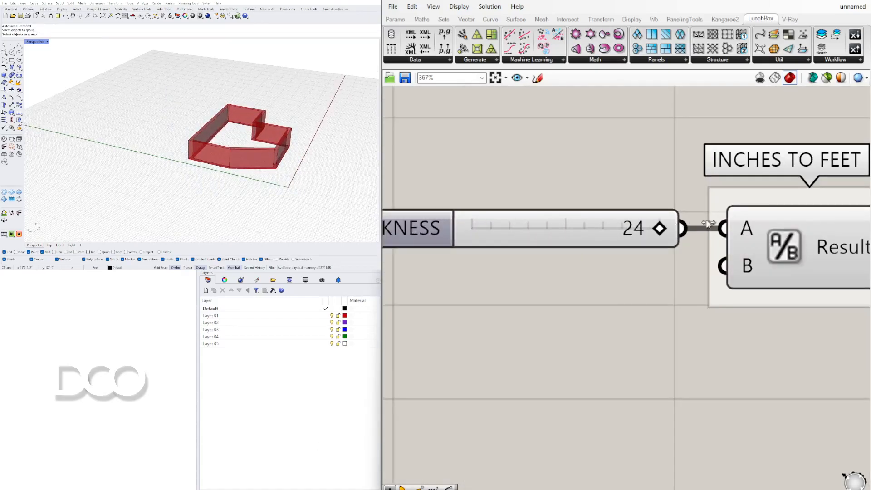
# Route the converted thickness through FLIP DIRECTION into the Offset Curve distance.
pyautogui.scroll(-3)
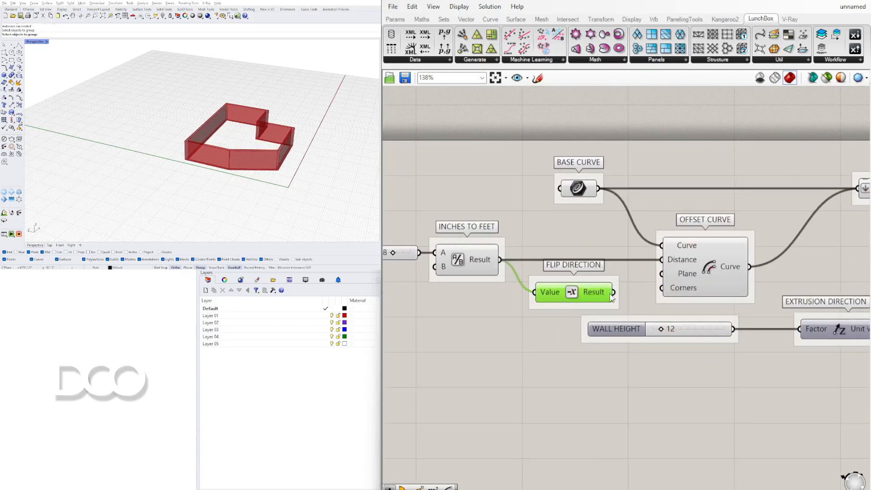
pyautogui.moveTo(573, 291); pyautogui.dragTo(573, 240)
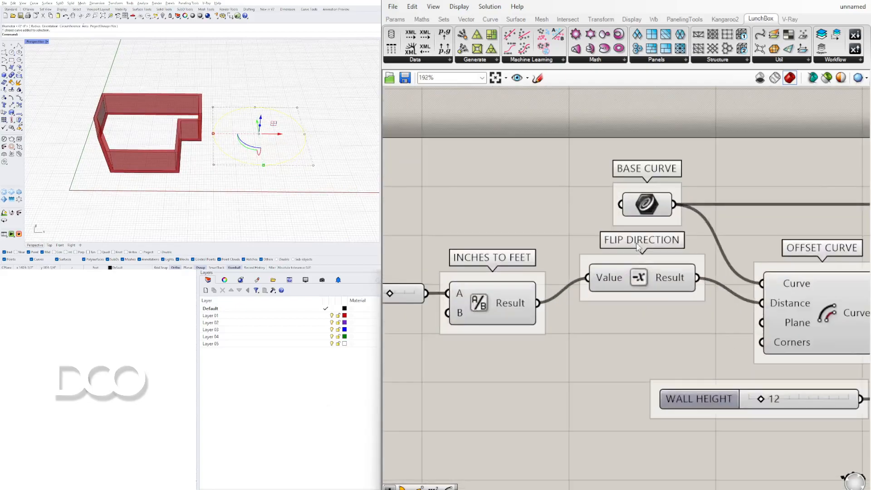
# Assign the star-shaped polyline to the BASE CURVE parameter with Set one Curve.
pyautogui.rightClick(645, 204)
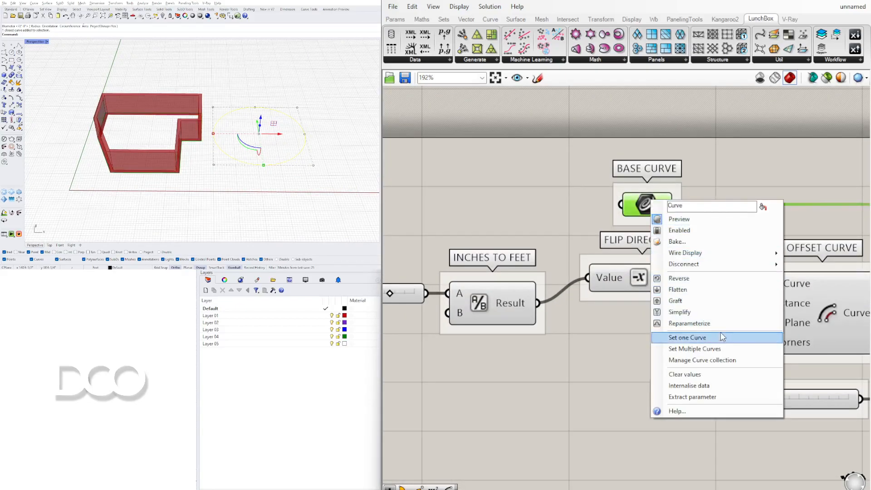
pyautogui.click(686, 337)
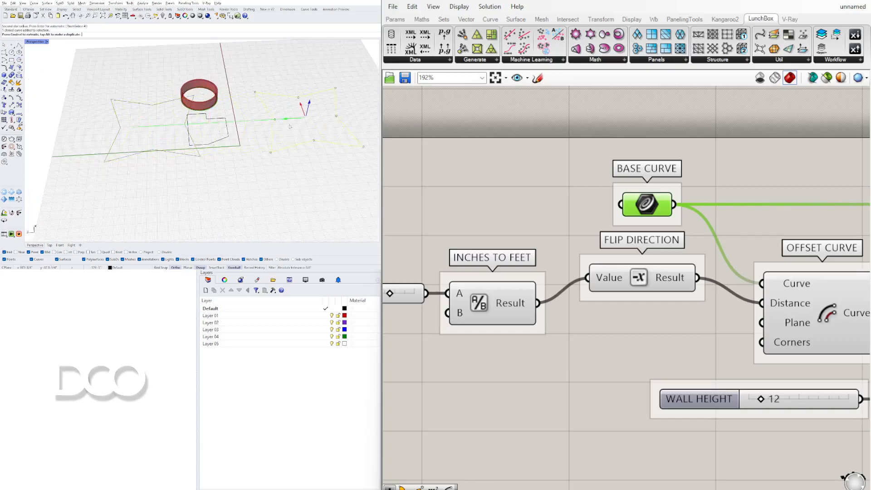
pyautogui.rightClick(646, 203)
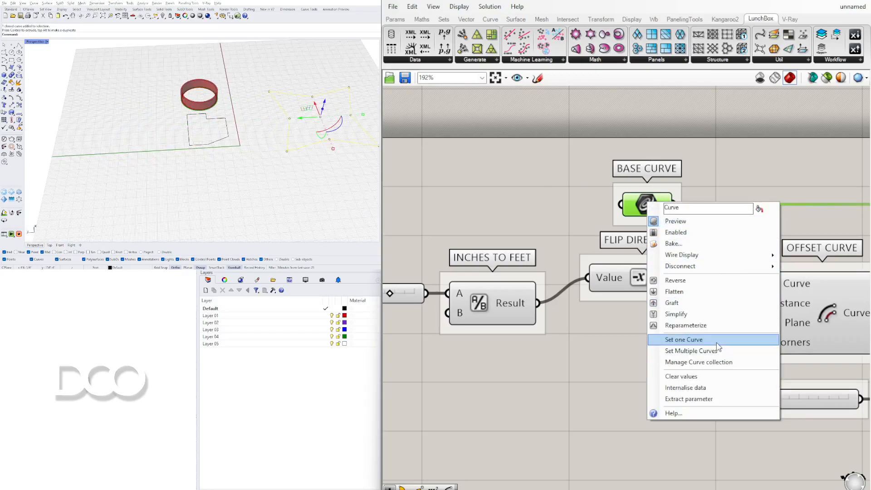
pyautogui.click(682, 340)
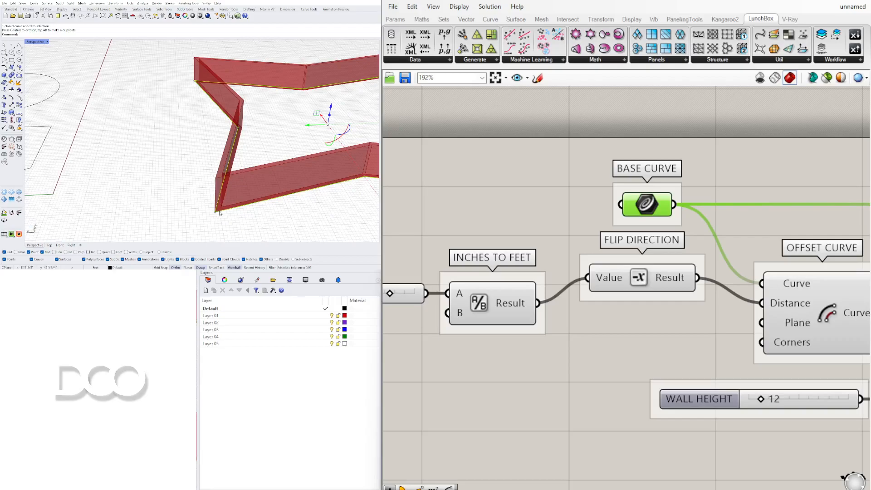
pyautogui.moveTo(221, 207)
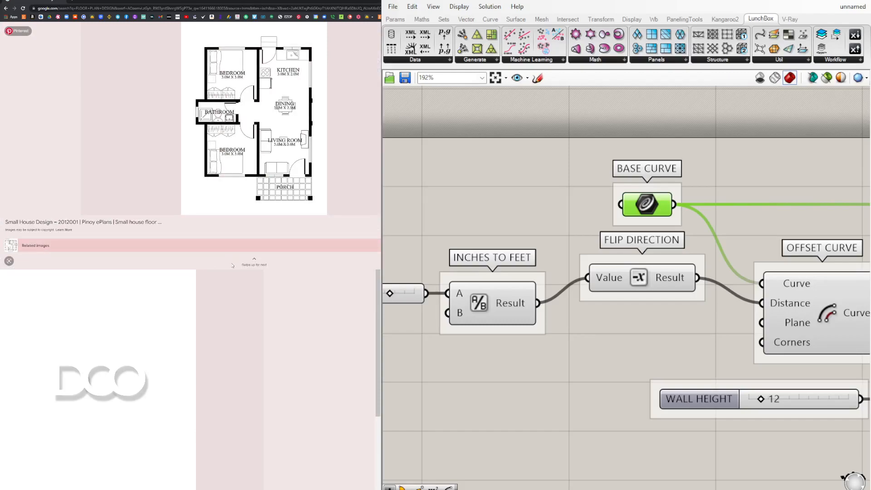
pyautogui.moveTo(223, 264)
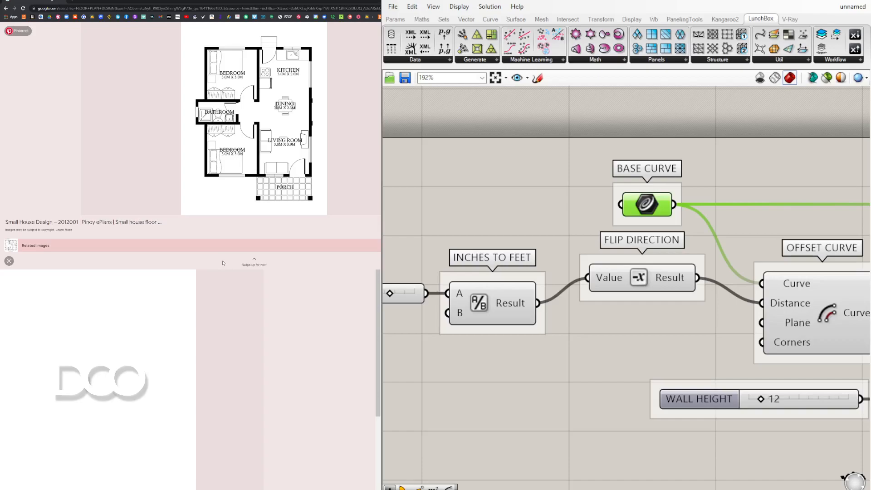
pyautogui.moveTo(222, 262)
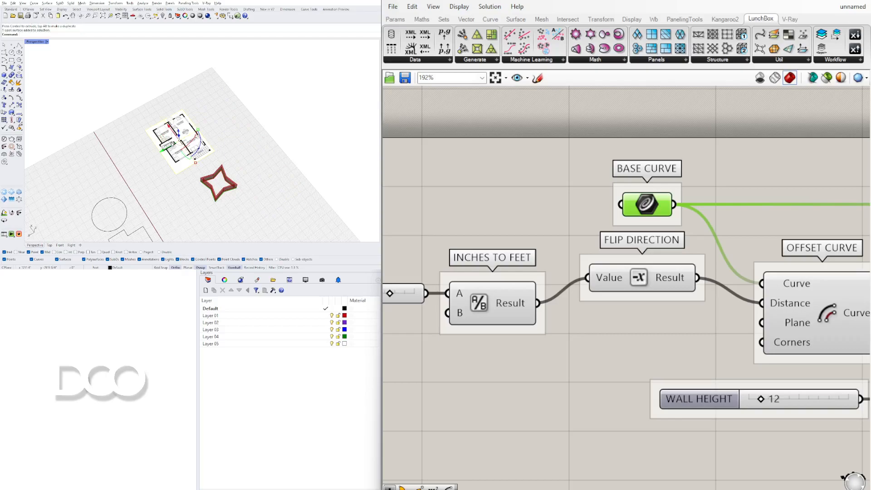
pyautogui.moveTo(249, 168)
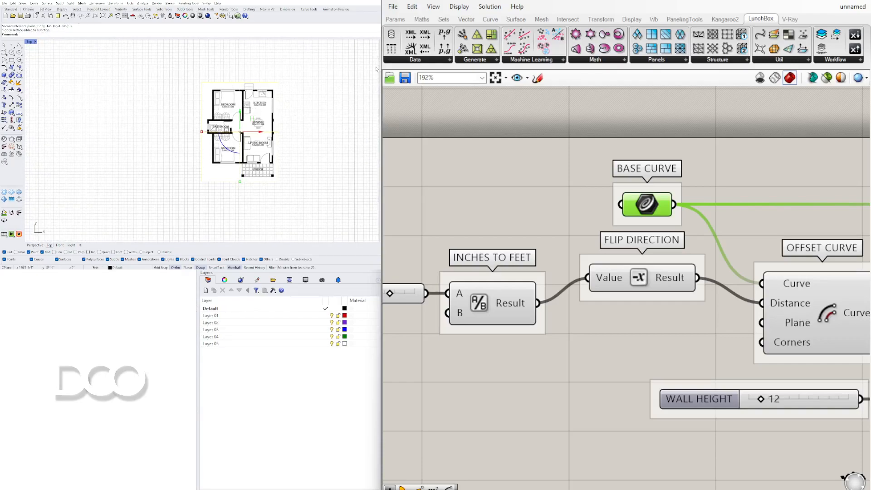
# Maximize the Rhino window to fill the screen.
pyautogui.click(207, 290)
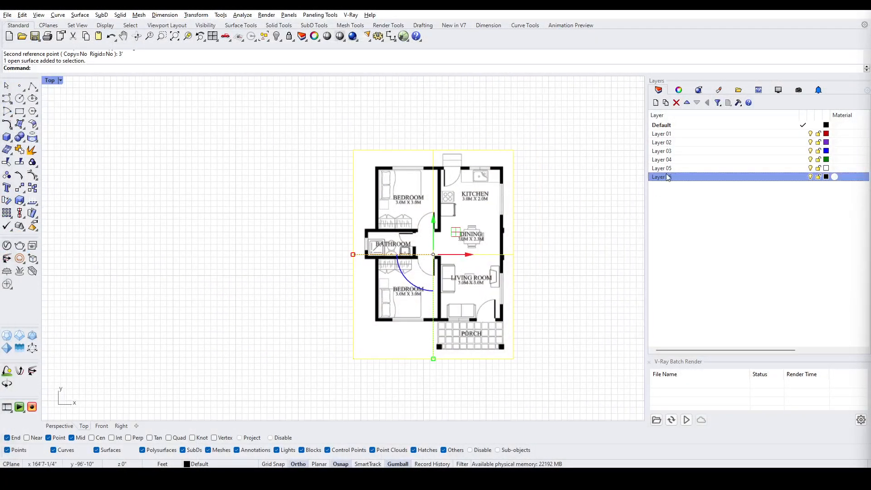
# Create a FLOORPLAN layer and move the floor plan image onto it.
pyautogui.write('FLOORPLAN')
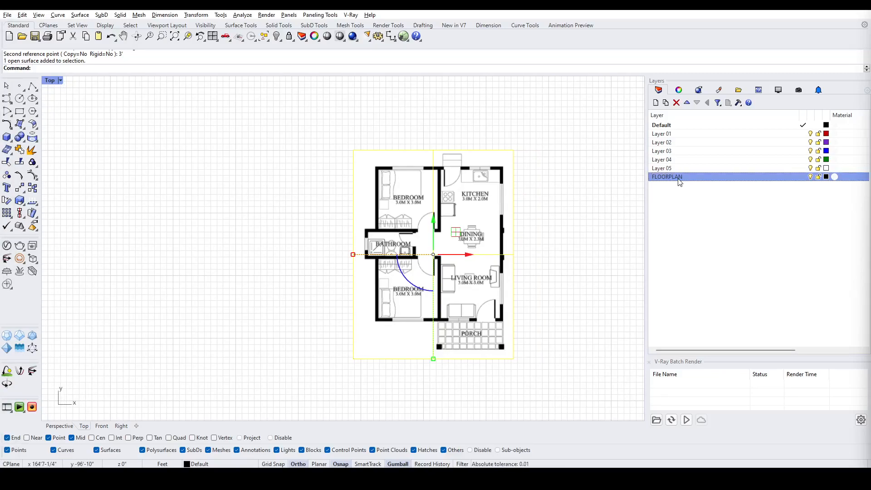
pyautogui.rightClick(666, 177)
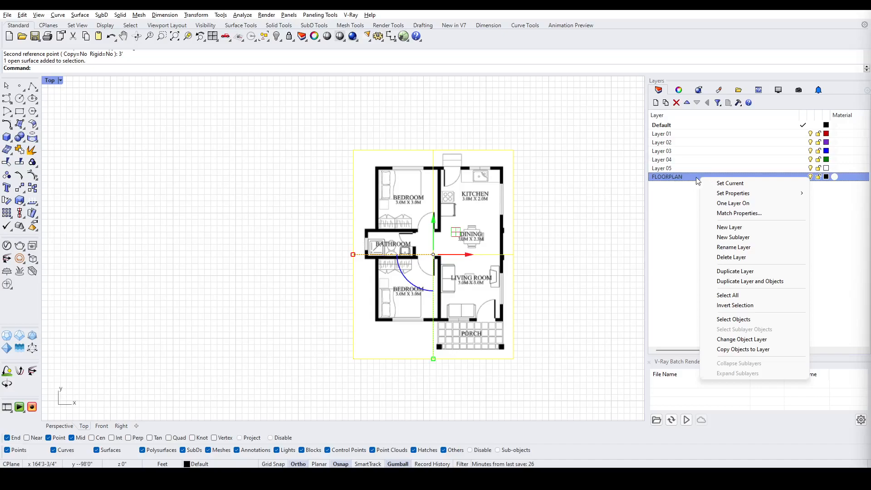
pyautogui.click(741, 339)
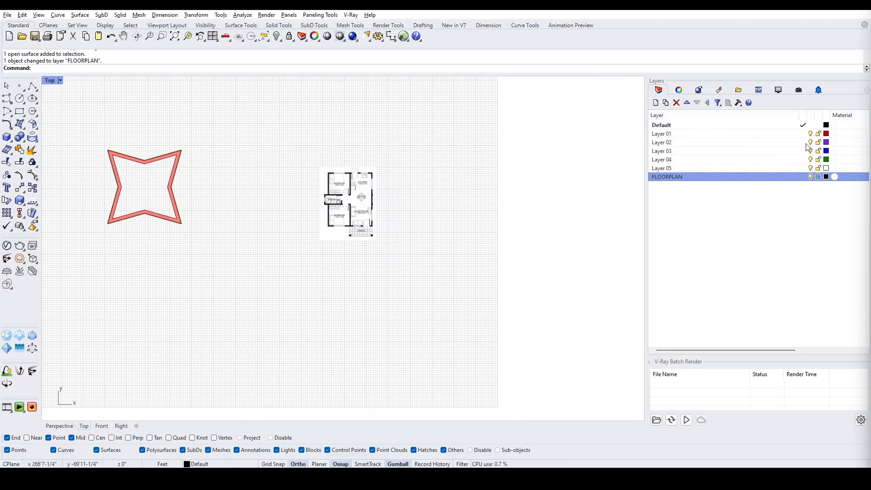
# Make Layer 01 current and rename it WALL1.
pyautogui.click(661, 133)
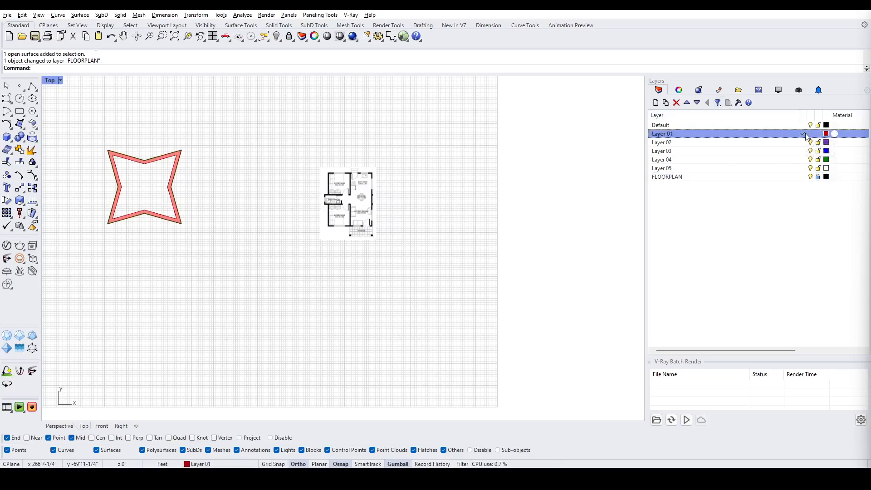
pyautogui.doubleClick(662, 134)
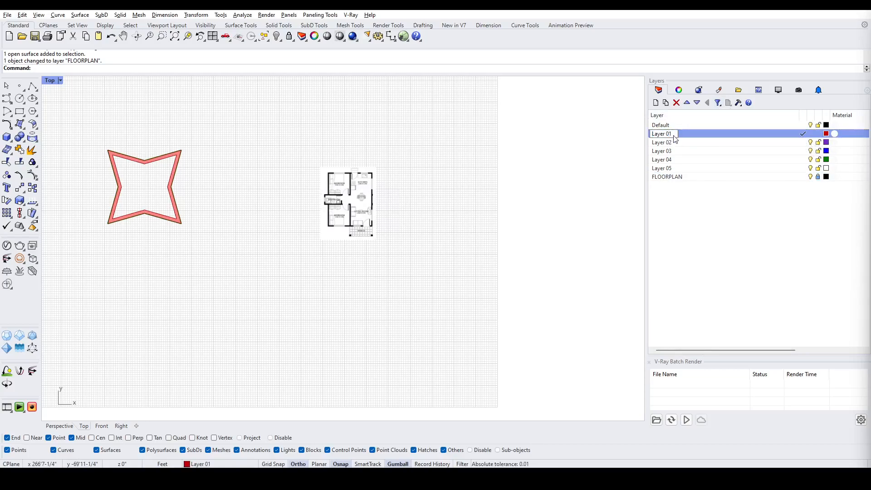
pyautogui.doubleClick(661, 133)
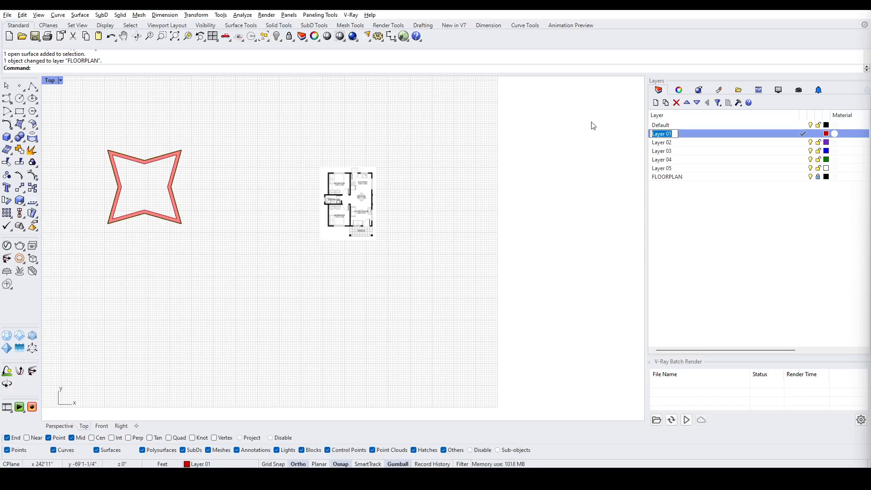
pyautogui.write('WALL')
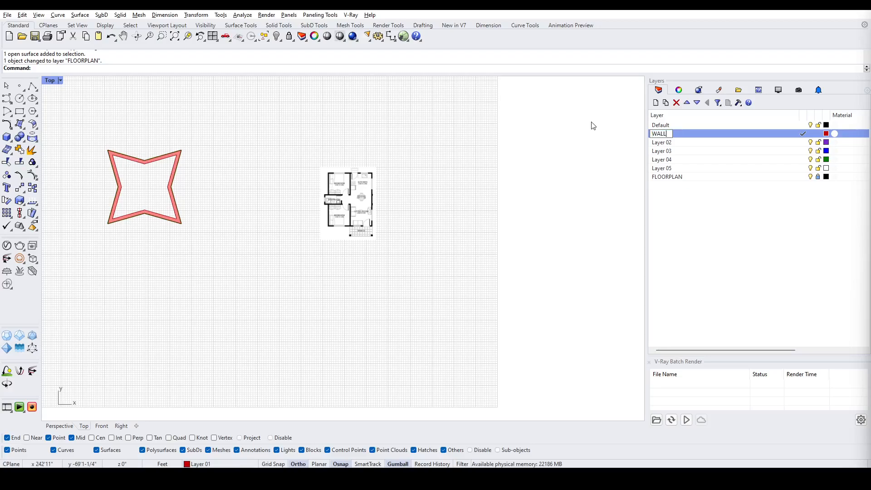
pyautogui.write('1')
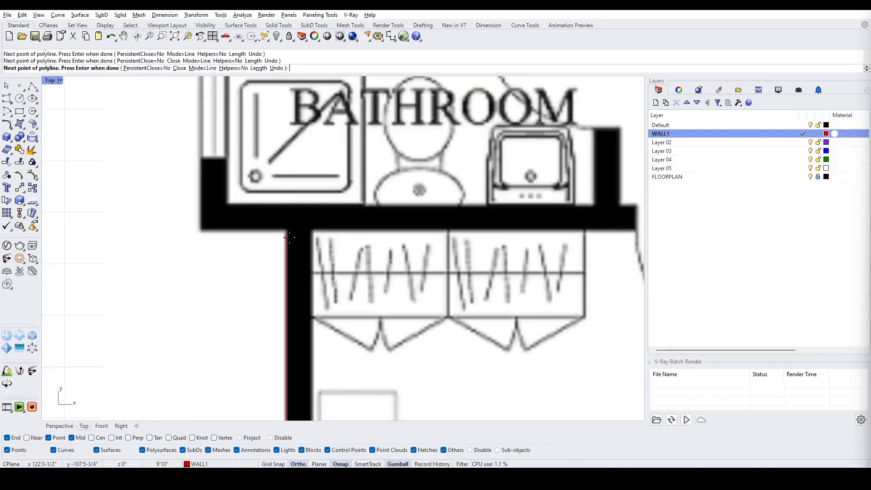
# Place polyline points on the floor plan's outer wall corners.
pyautogui.click(200, 230)
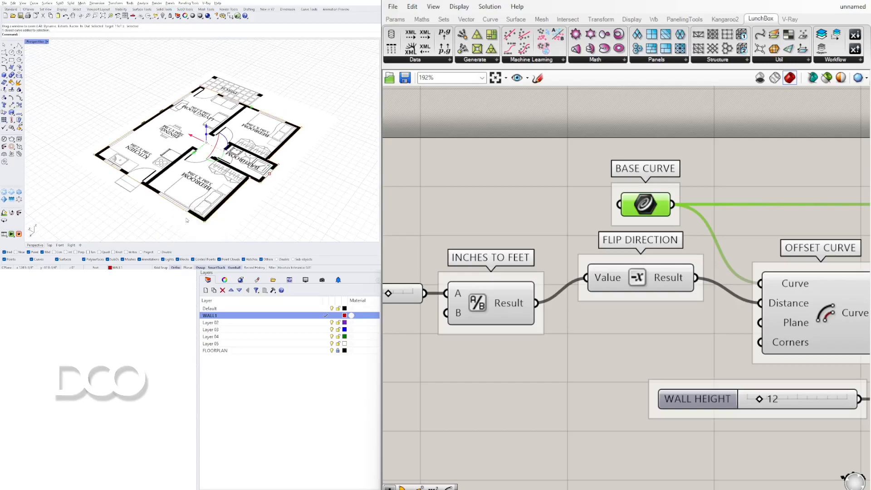
# Set the traced polyline as Base Curve, wall thickness to 5, and wall height to 11.
pyautogui.rightClick(644, 205)
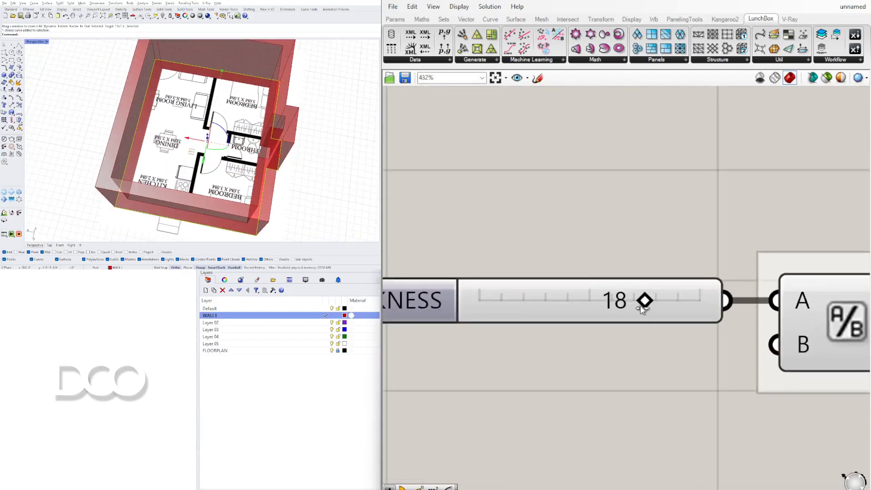
pyautogui.moveTo(644, 301); pyautogui.dragTo(525, 301)
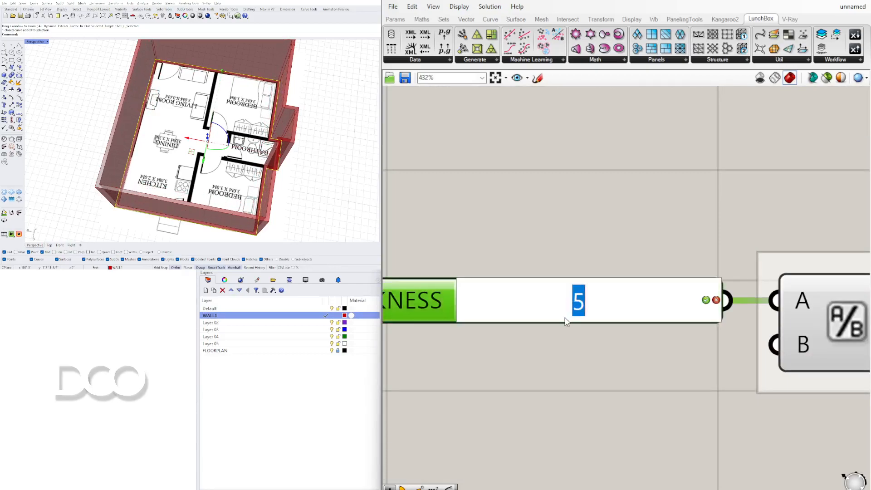
pyautogui.moveTo(578, 300); pyautogui.dragTo(514, 300)
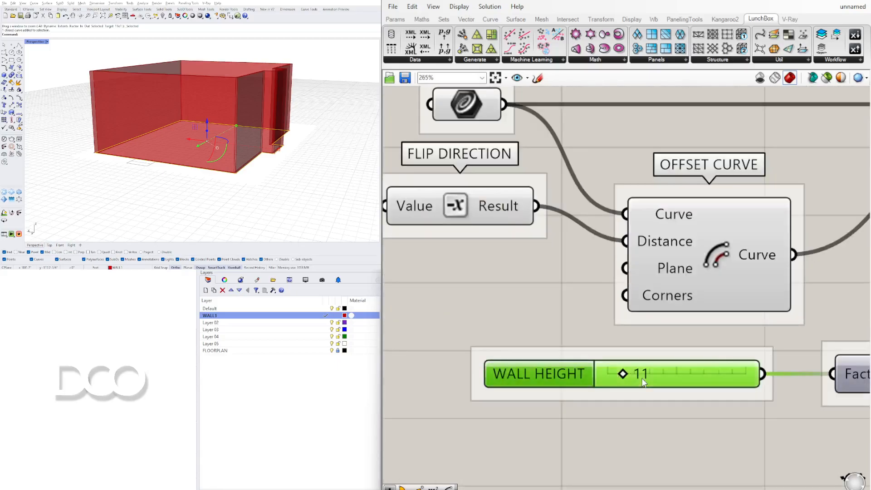
pyautogui.moveTo(643, 374); pyautogui.dragTo(621, 374)
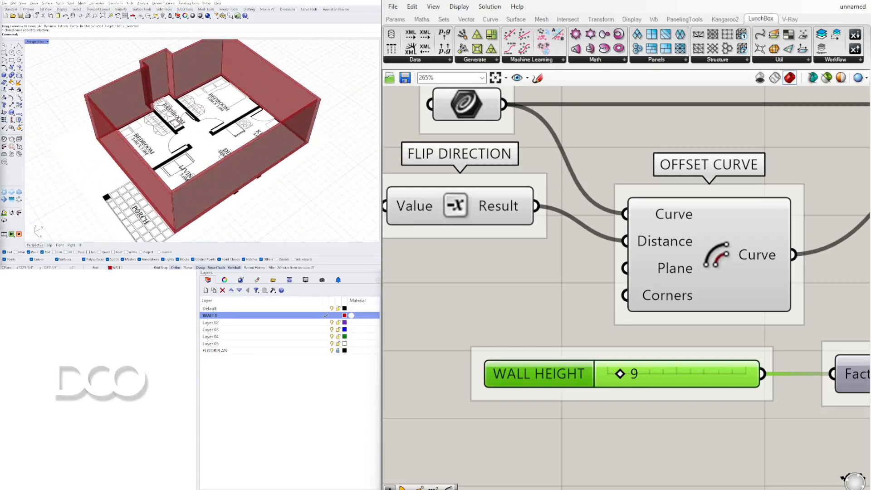
# Zoom out on the Grasshopper canvas to see the whole wall definition.
pyautogui.scroll(-3)
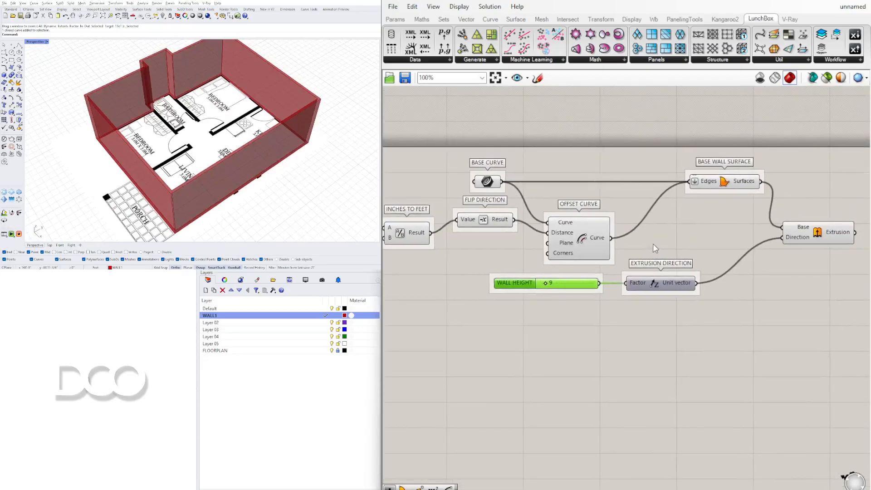